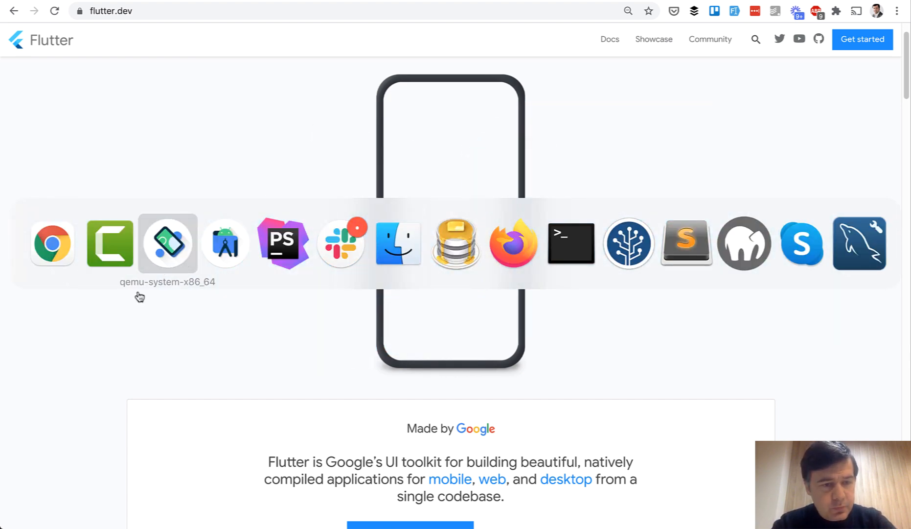
- Briefly show the running phone emulator, then scroll down the flutter.dev homepage
{"action": "left_click", "coordinate": [168, 242]}
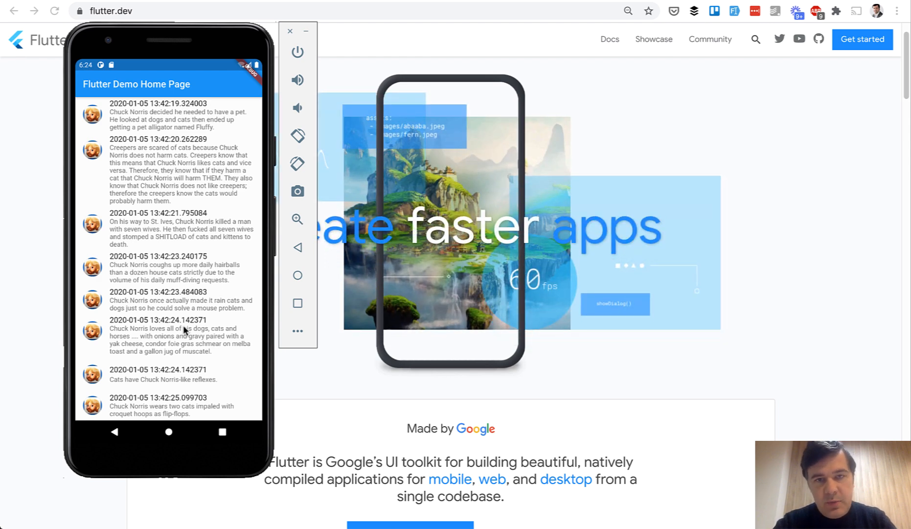
{"action": "left_click", "coordinate": [290, 30]}
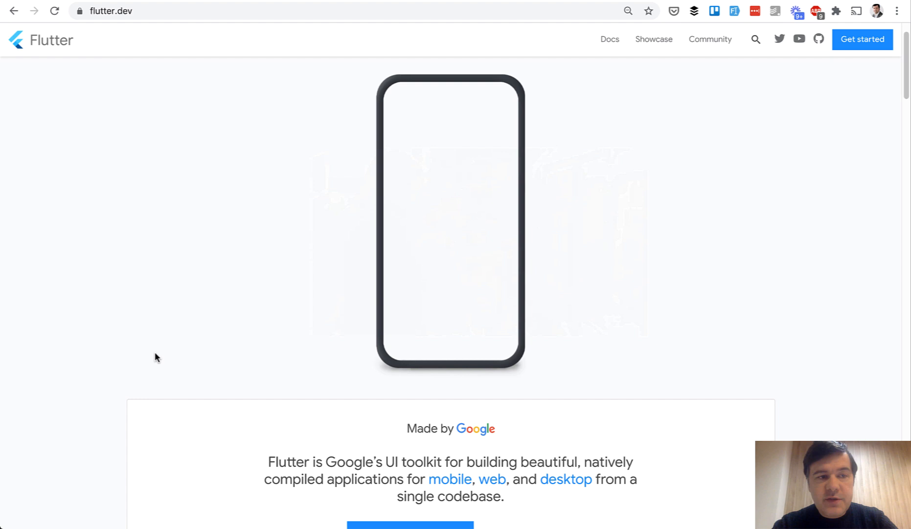
{"action": "scroll", "scroll_direction": "down", "scroll_amount": 3}
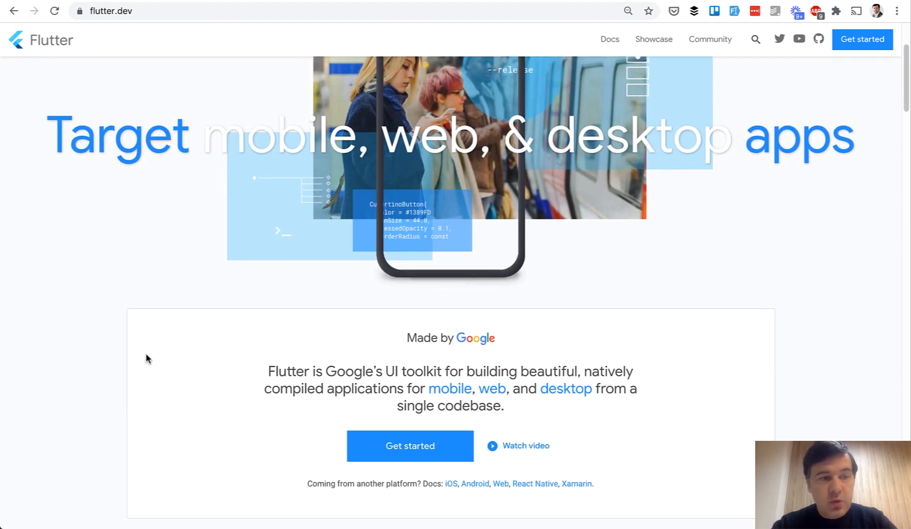
{"action": "scroll", "scroll_direction": "down", "scroll_amount": 3}
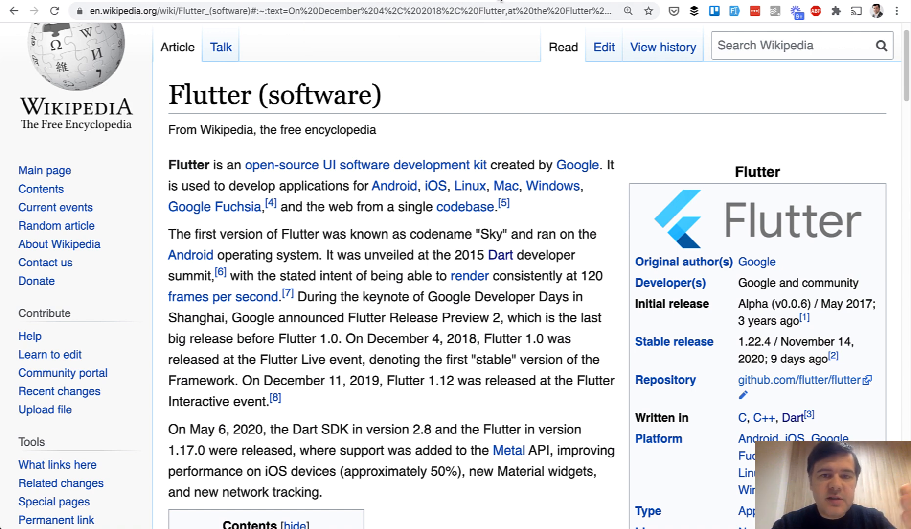
- Open the Wikipedia article on Dart (programming language) from the Flutter page
{"action": "left_click", "coordinate": [500, 254]}
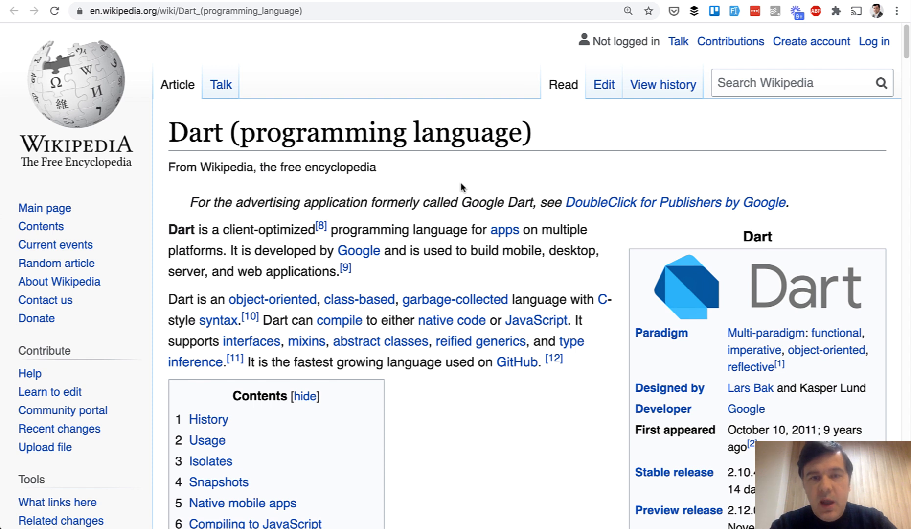
{"action": "mouse_move", "coordinate": [478, 163]}
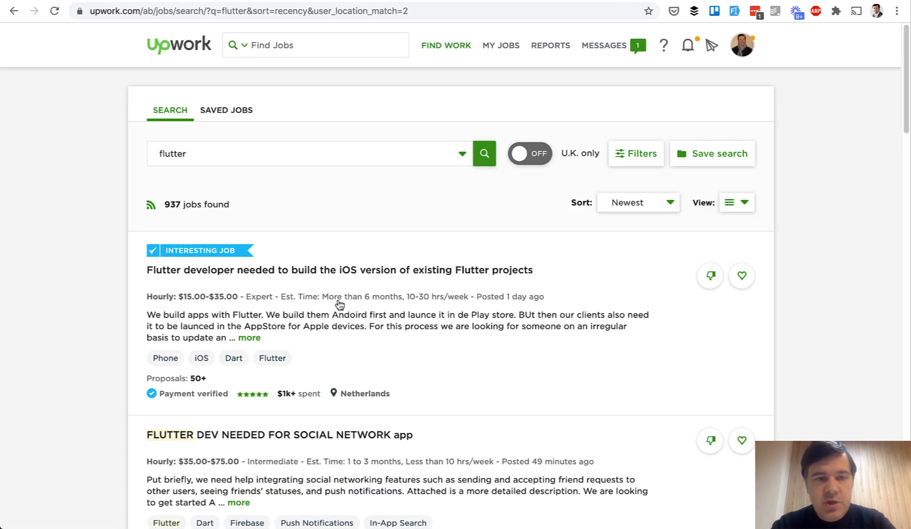
- Change the Upwork job search from 'flutter' to 'flutter laravel', then move to the next tab
{"action": "left_click", "coordinate": [308, 152]}
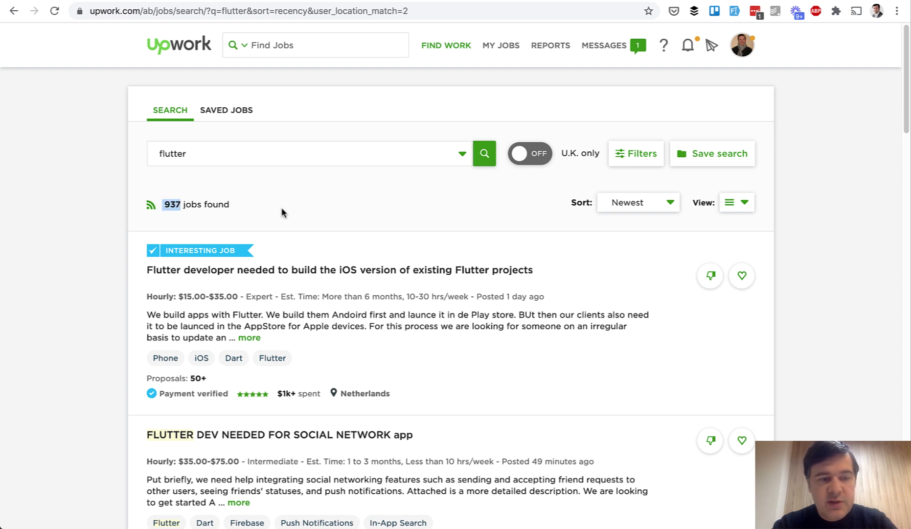
{"action": "left_click", "coordinate": [483, 153]}
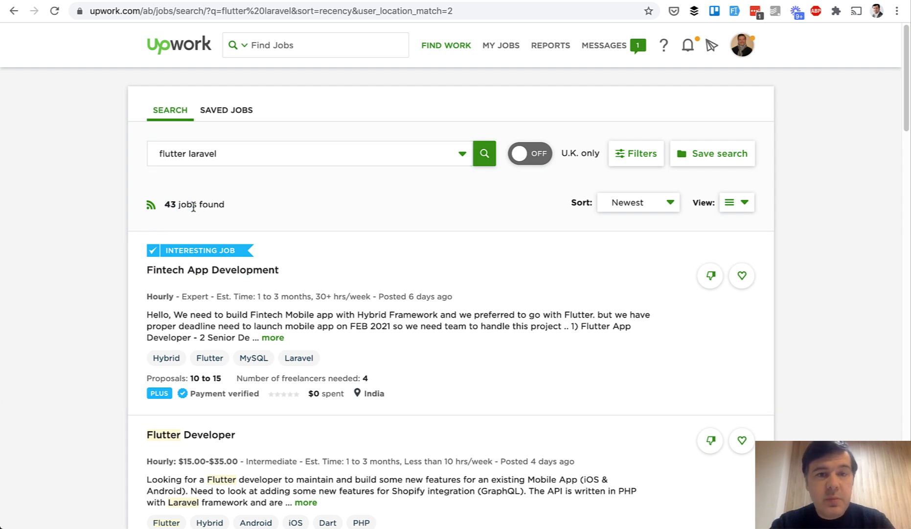
{"action": "left_click", "coordinate": [186, 11]}
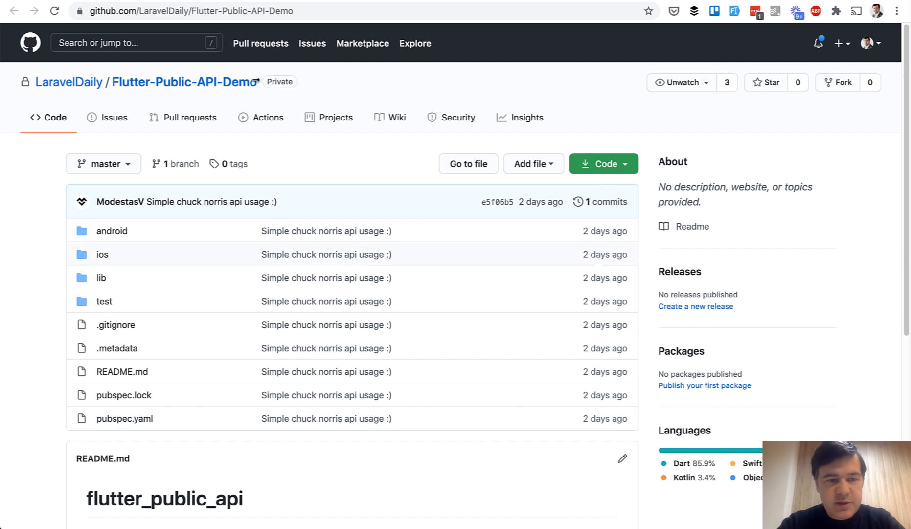
{"action": "mouse_move", "coordinate": [334, 289]}
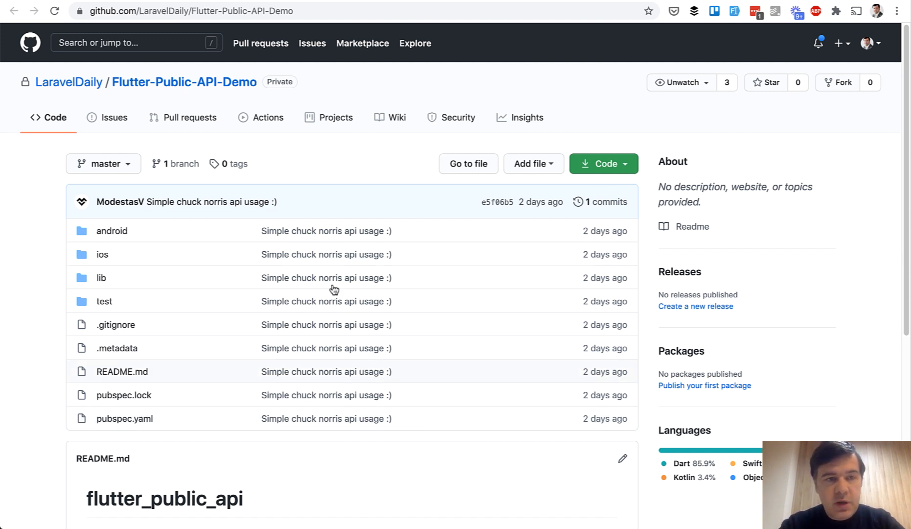
{"action": "mouse_move", "coordinate": [320, 358]}
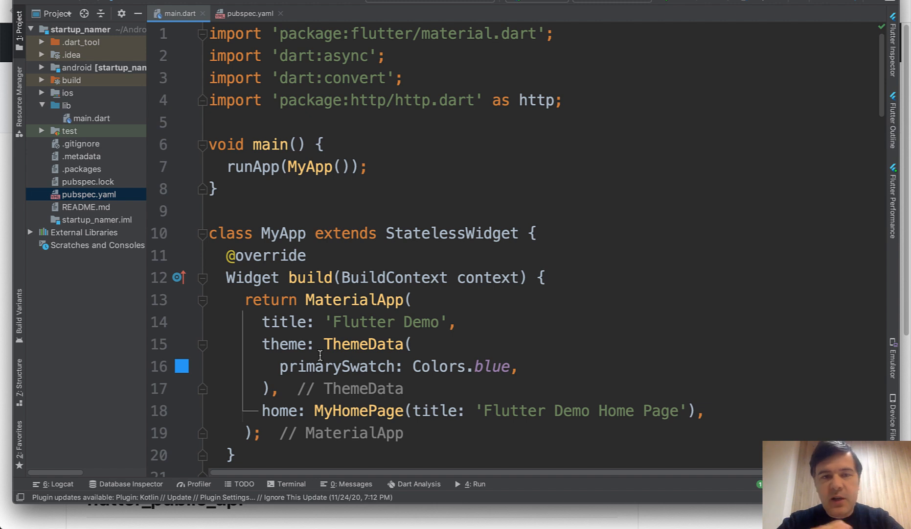
{"action": "mouse_move", "coordinate": [334, 216]}
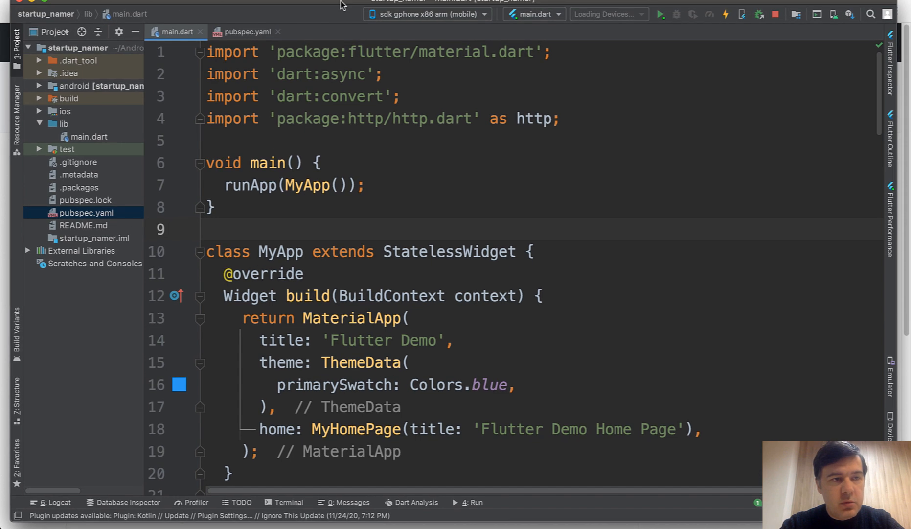
{"action": "left_click", "coordinate": [427, 14]}
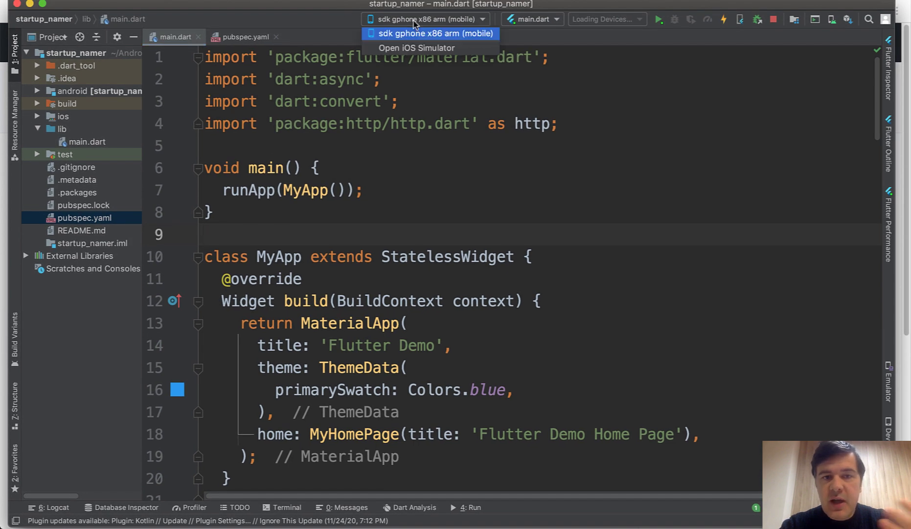
{"action": "mouse_move", "coordinate": [431, 47]}
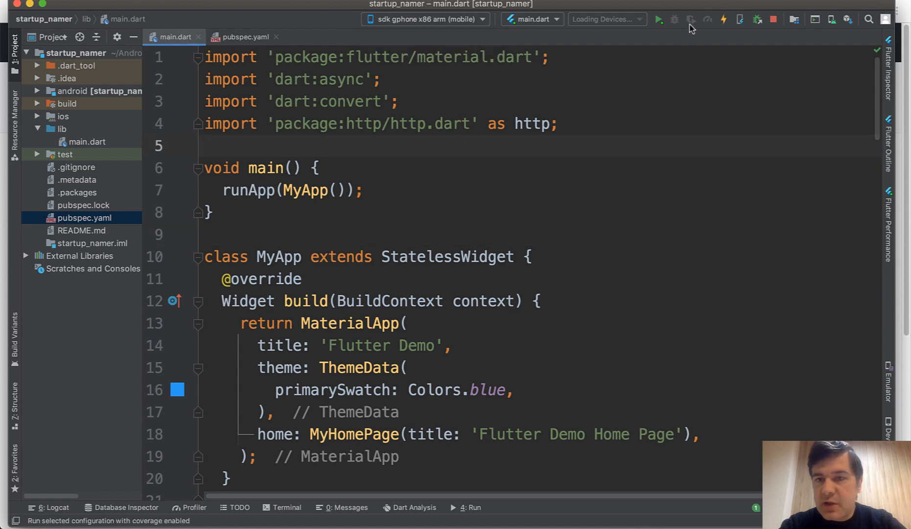
{"action": "mouse_move", "coordinate": [830, 19]}
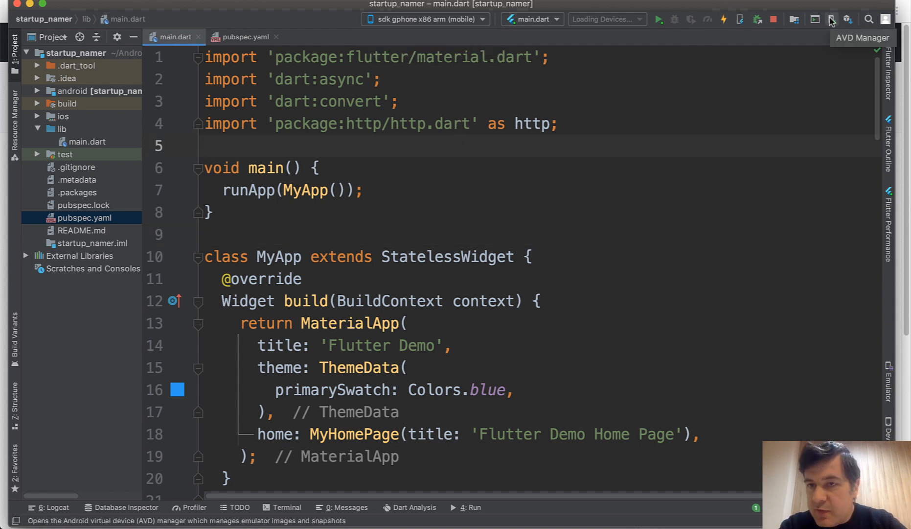
{"action": "left_click", "coordinate": [831, 19]}
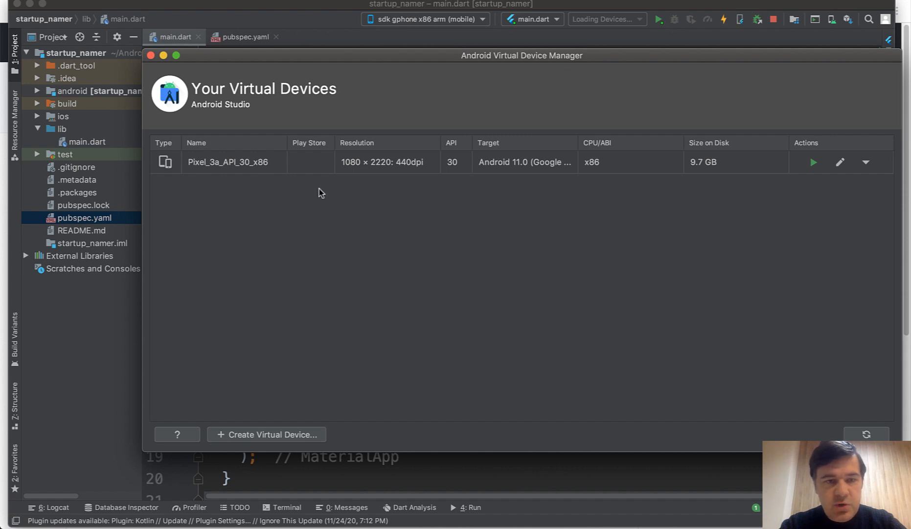
{"action": "mouse_move", "coordinate": [243, 21]}
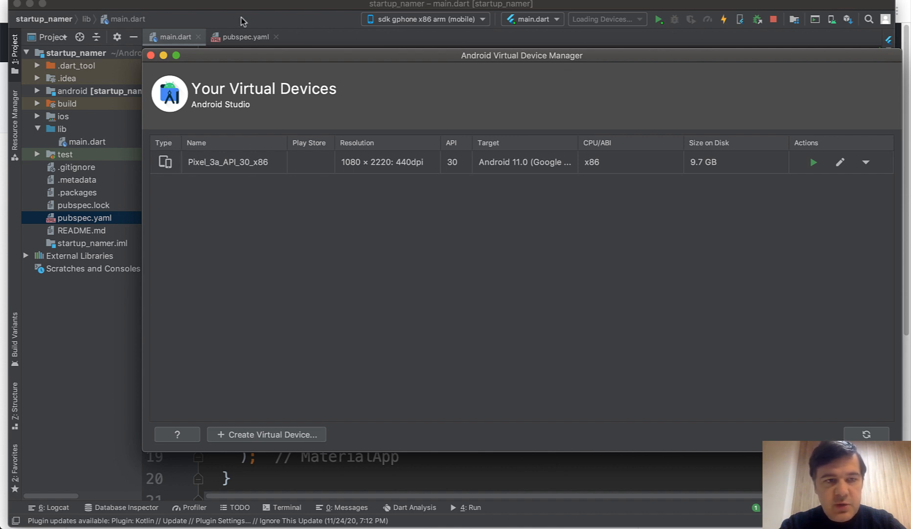
{"action": "left_click", "coordinate": [151, 55]}
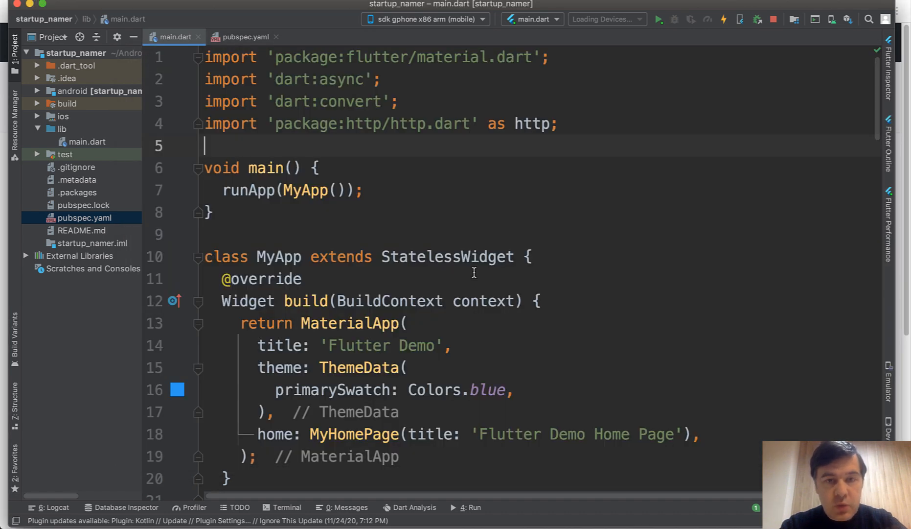
{"action": "mouse_move", "coordinate": [462, 269]}
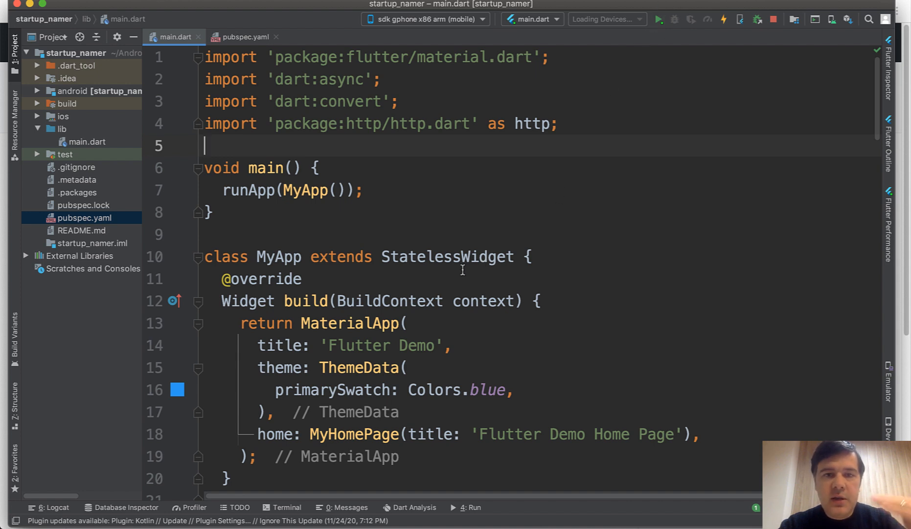
{"action": "mouse_move", "coordinate": [406, 269]}
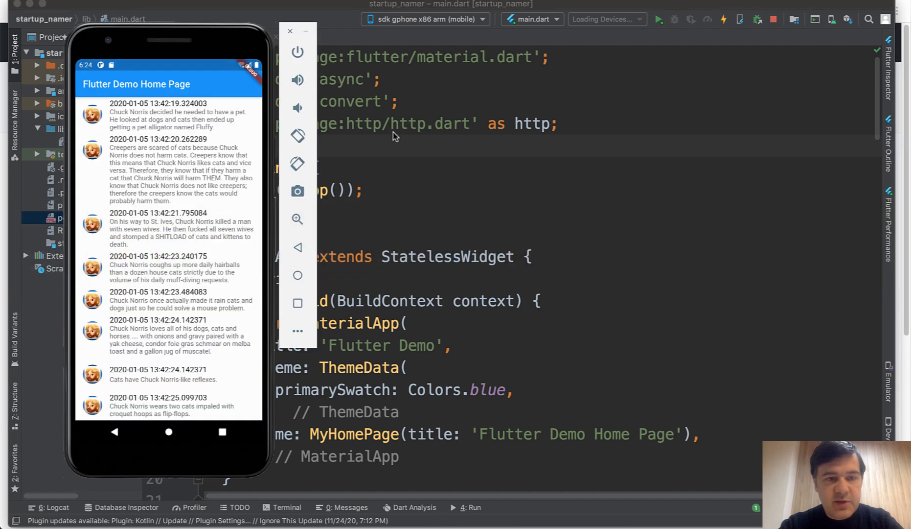
{"action": "mouse_move", "coordinate": [297, 131]}
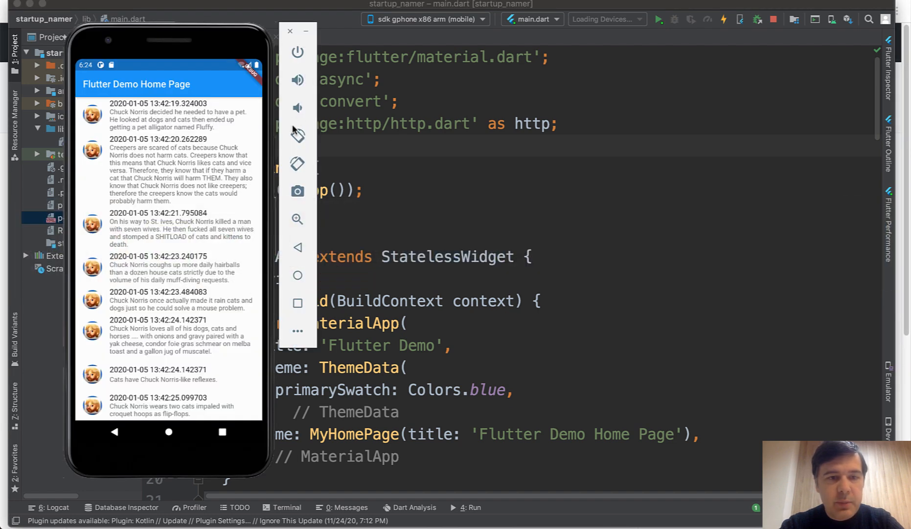
{"action": "mouse_move", "coordinate": [491, 268]}
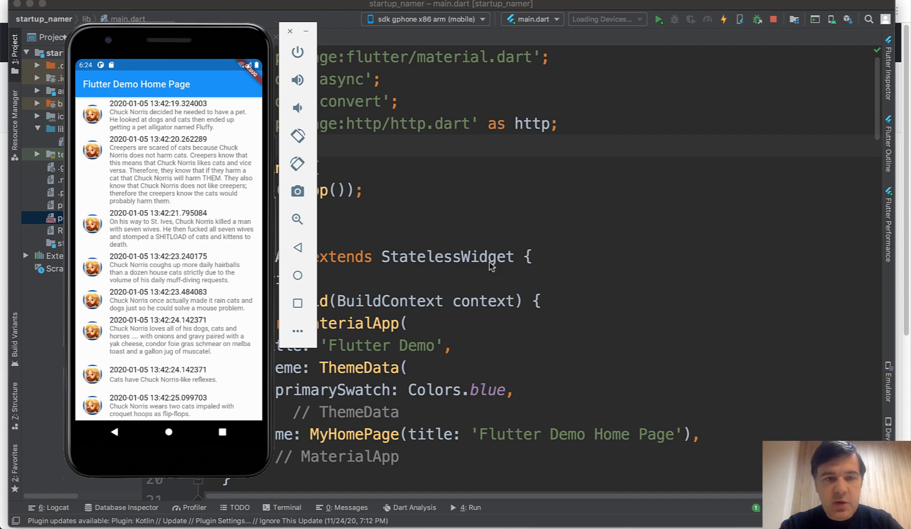
{"action": "left_click", "coordinate": [290, 31]}
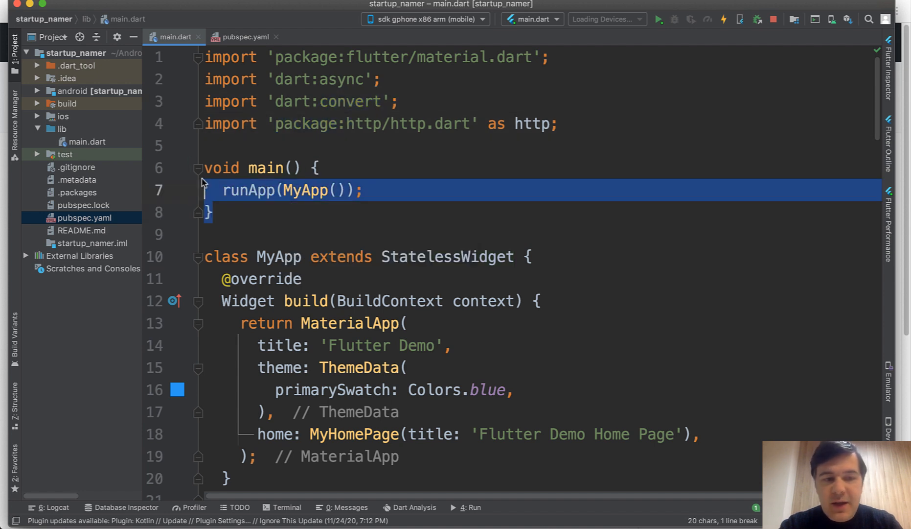
{"action": "left_click", "coordinate": [250, 191]}
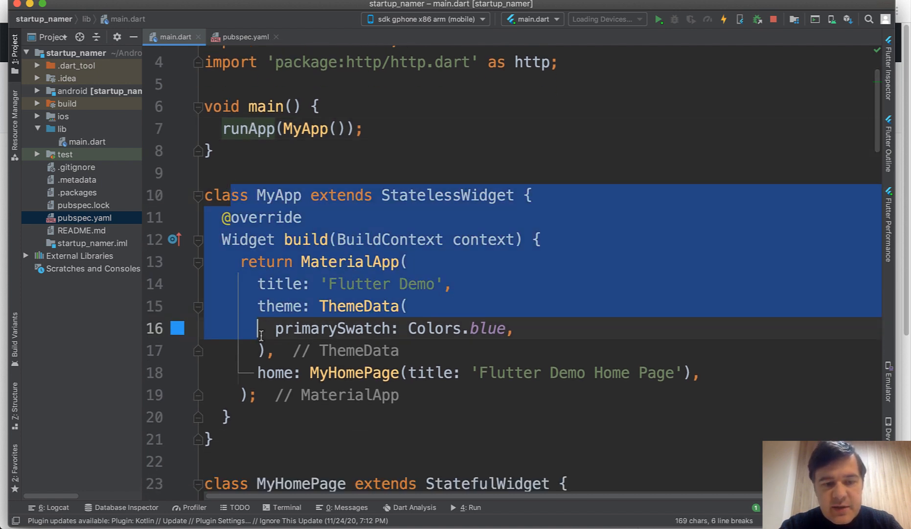
{"action": "left_click", "coordinate": [261, 328]}
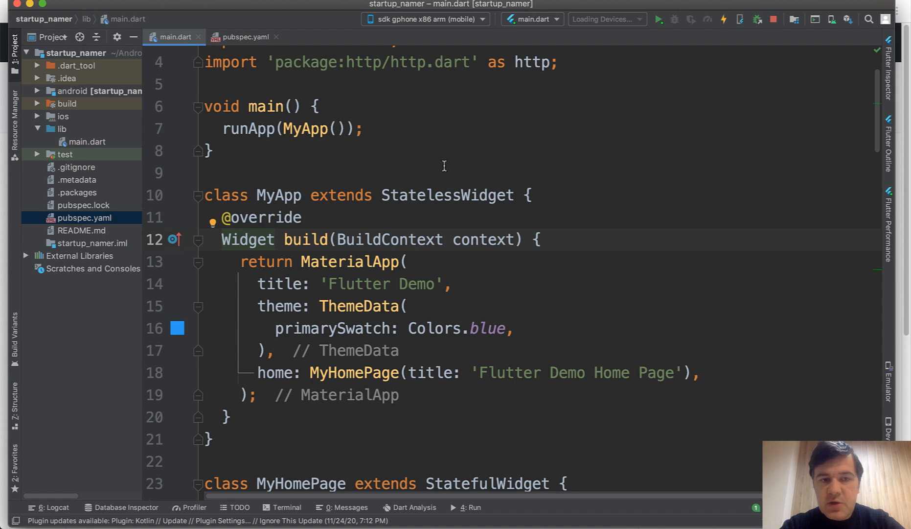
{"action": "left_click", "coordinate": [309, 129]}
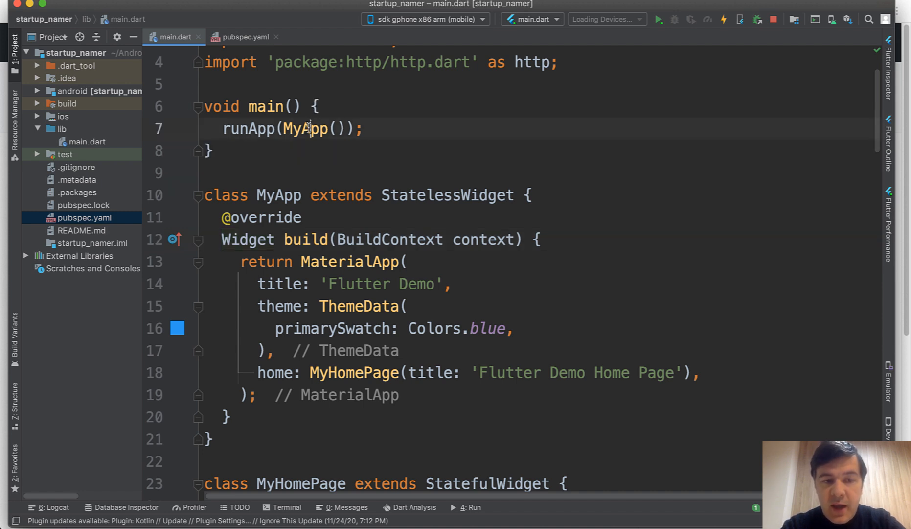
{"action": "double_click", "coordinate": [453, 195]}
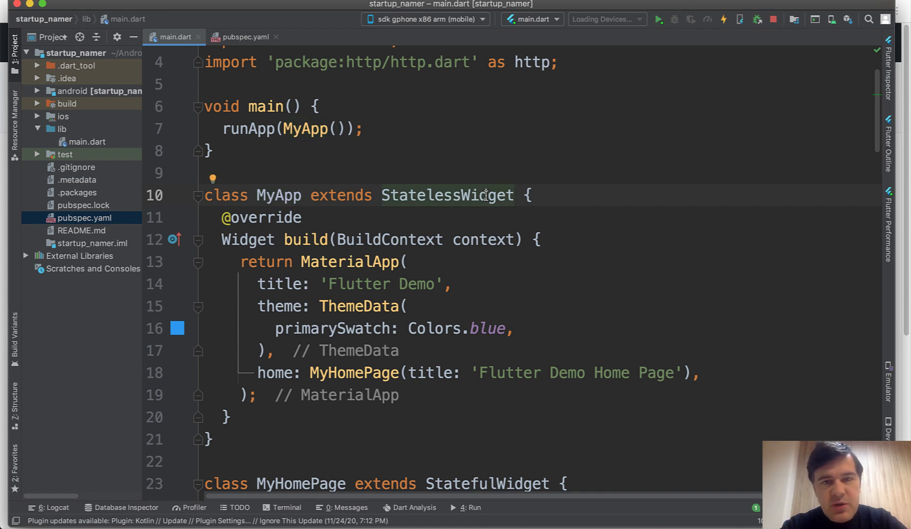
{"action": "scroll", "scroll_direction": "down", "scroll_amount": 3}
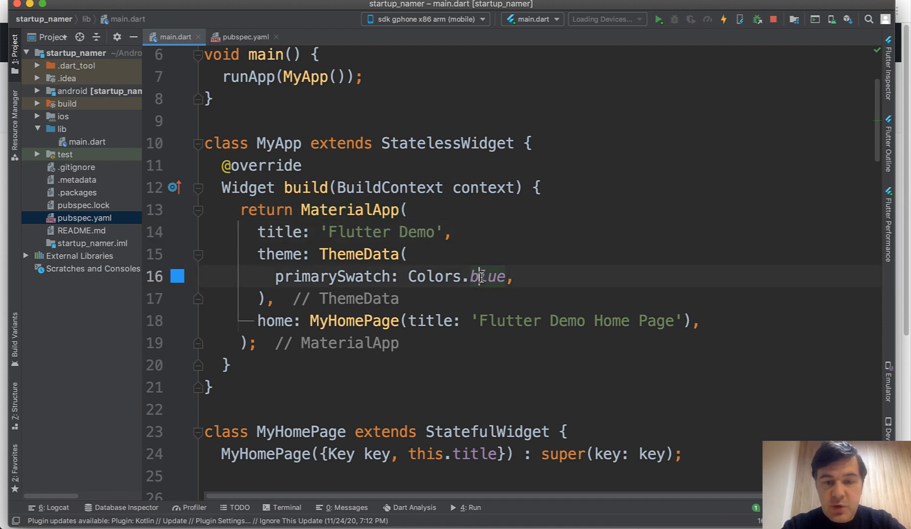
{"action": "key", "text": "Backspace"}
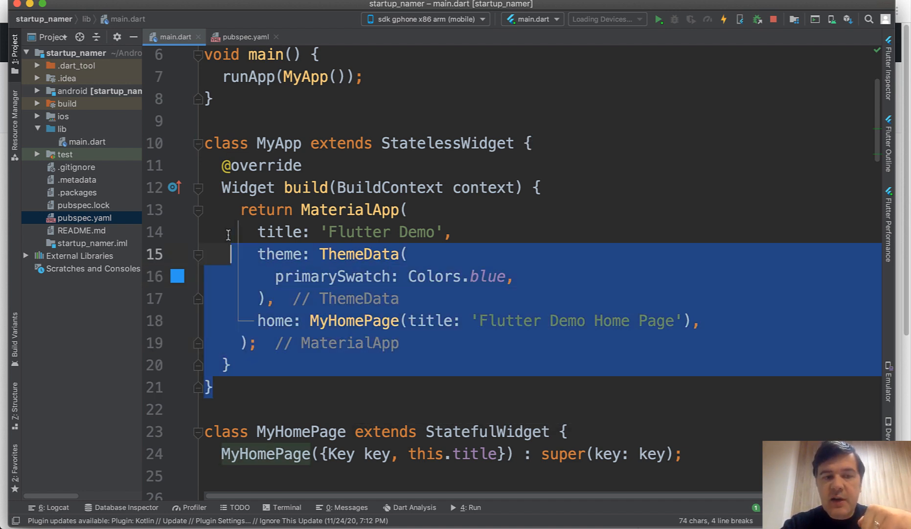
- Deselect the MyApp code and scroll main.dart down to _MyHomePageState
{"action": "left_click", "coordinate": [238, 276]}
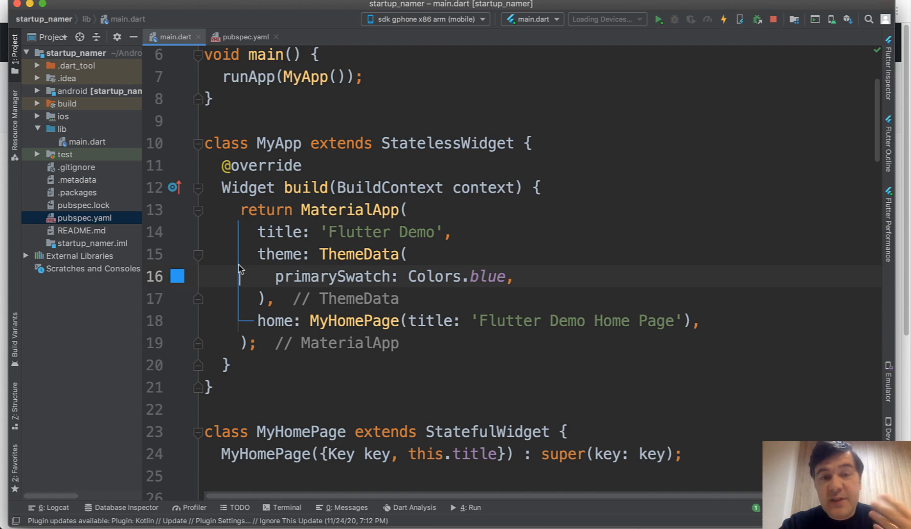
{"action": "scroll", "scroll_direction": "down", "scroll_amount": 3}
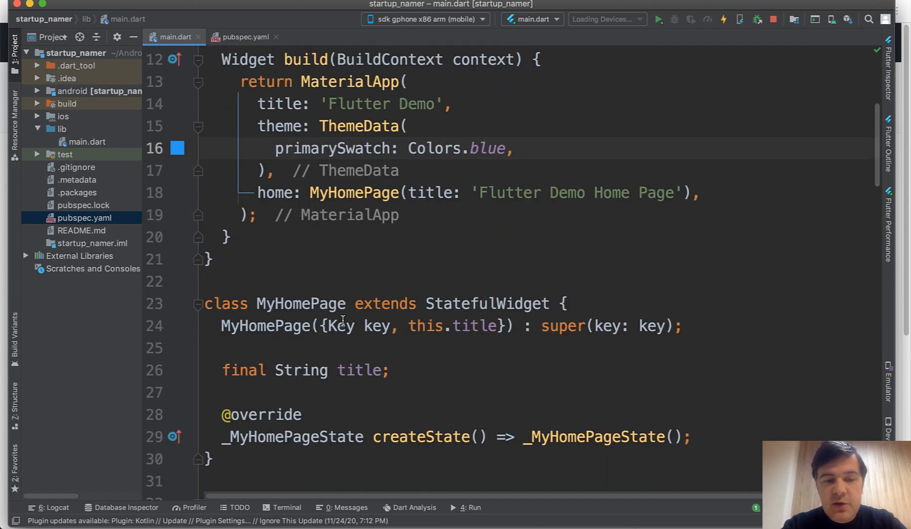
{"action": "scroll", "scroll_direction": "down", "scroll_amount": 3}
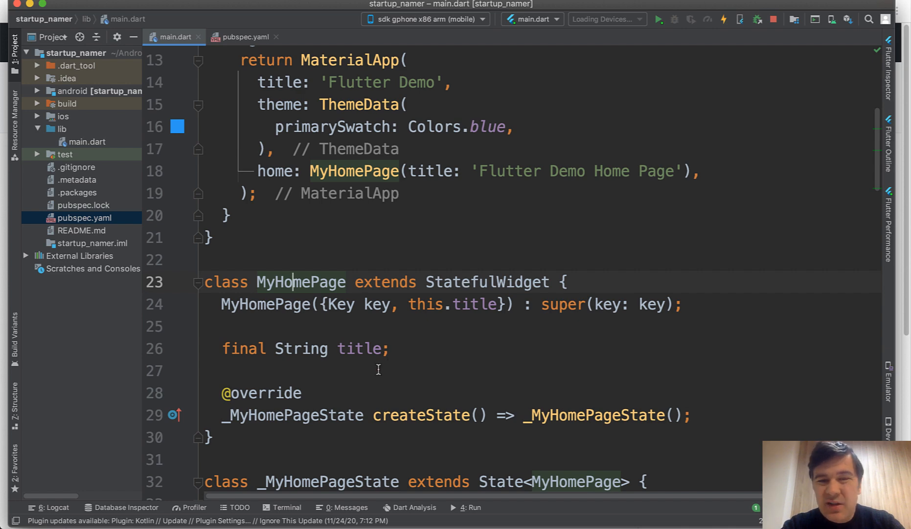
{"action": "scroll", "scroll_direction": "down", "scroll_amount": 3}
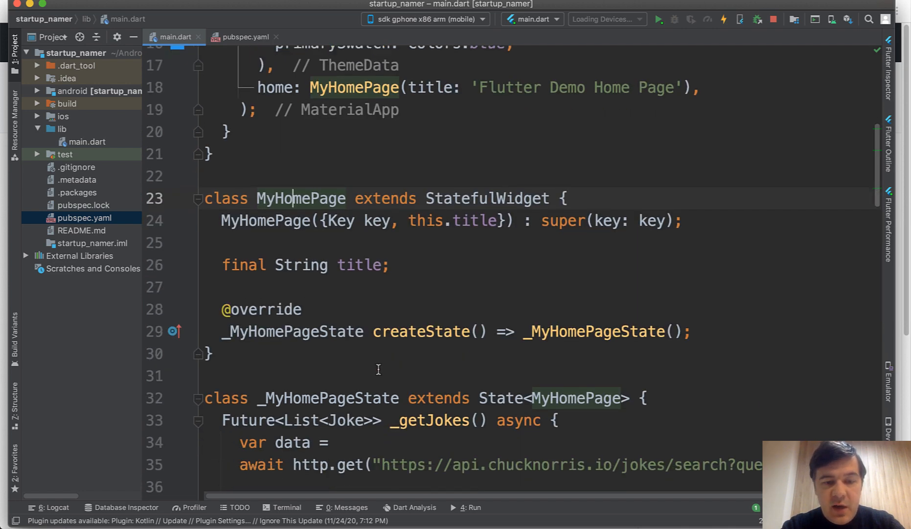
{"action": "scroll", "scroll_direction": "down", "scroll_amount": 3}
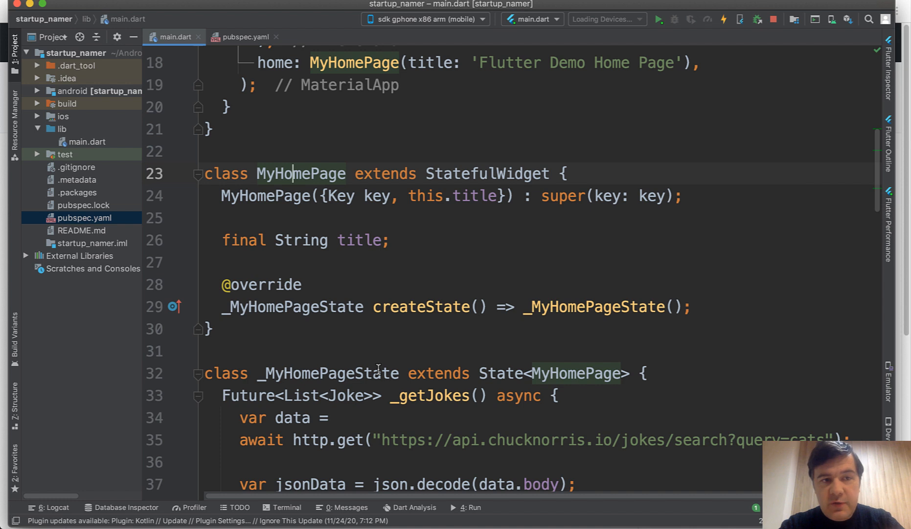
{"action": "mouse_move", "coordinate": [373, 350]}
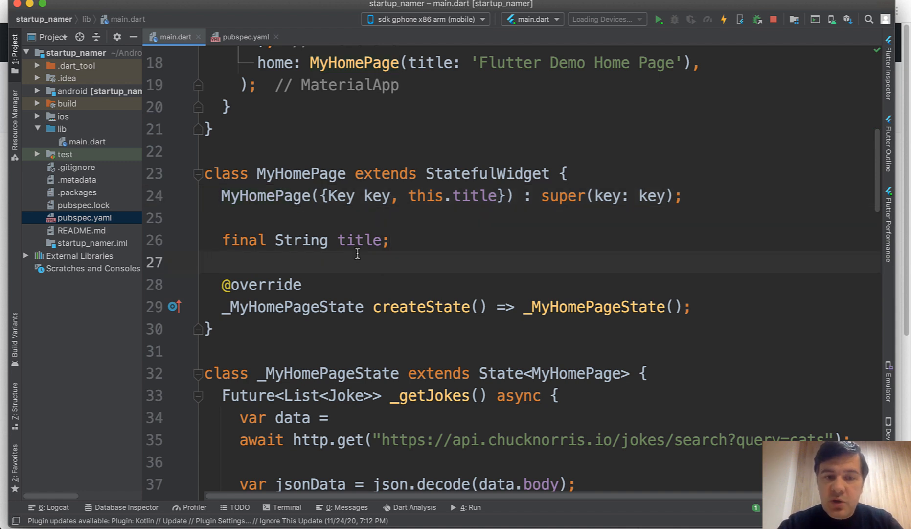
{"action": "left_click", "coordinate": [209, 262]}
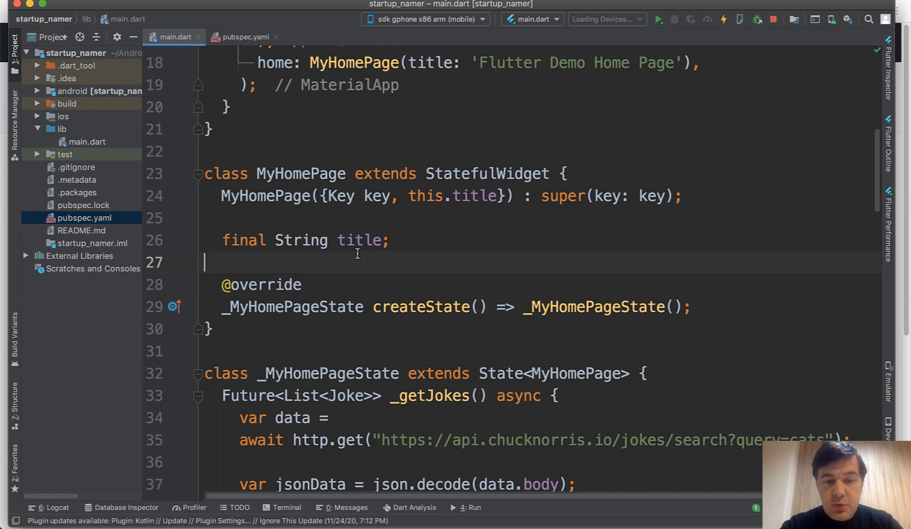
{"action": "scroll", "scroll_direction": "down", "scroll_amount": 3}
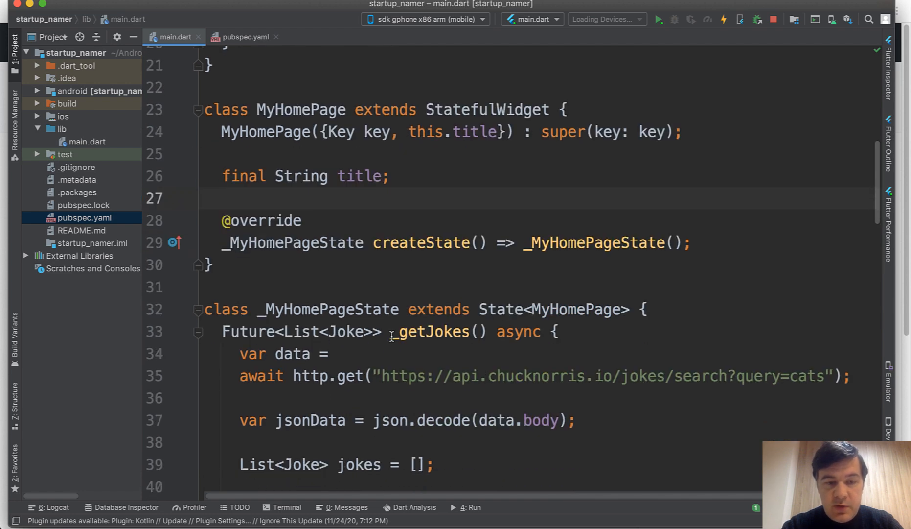
{"action": "scroll", "scroll_direction": "down", "scroll_amount": 3}
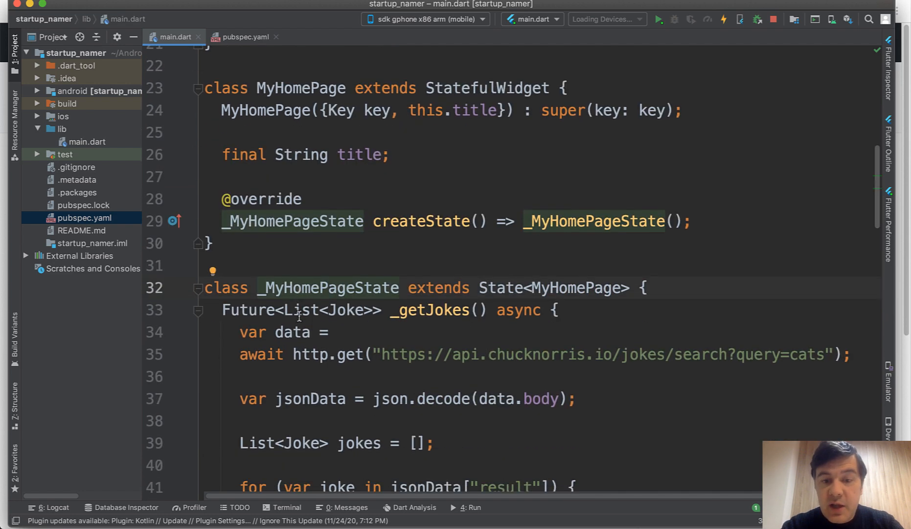
{"action": "scroll", "scroll_direction": "down", "scroll_amount": 3}
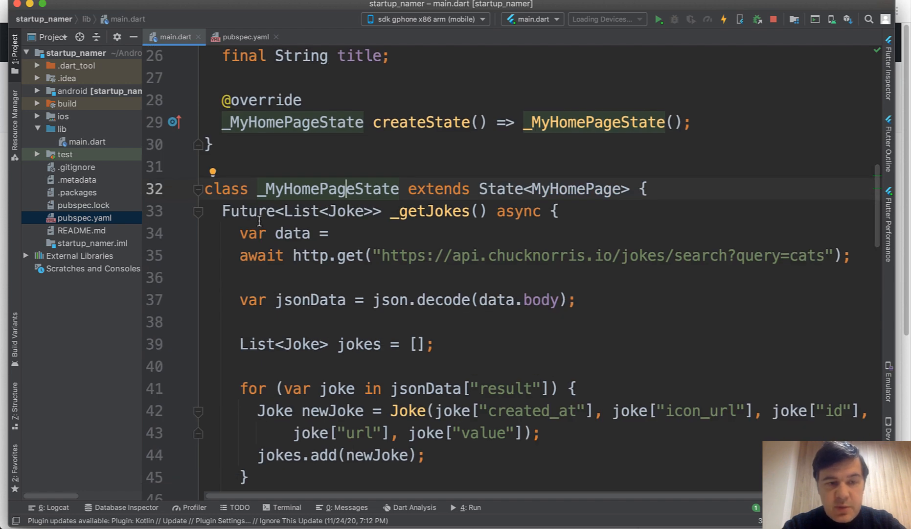
- Highlight Future, the http.get call and the Chuck Norris jokes search URL
{"action": "double_click", "coordinate": [250, 210]}
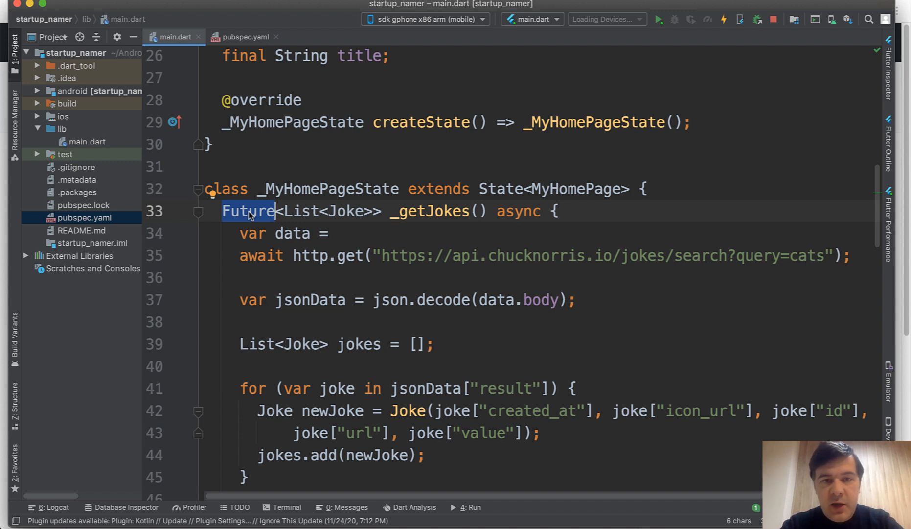
{"action": "double_click", "coordinate": [301, 211]}
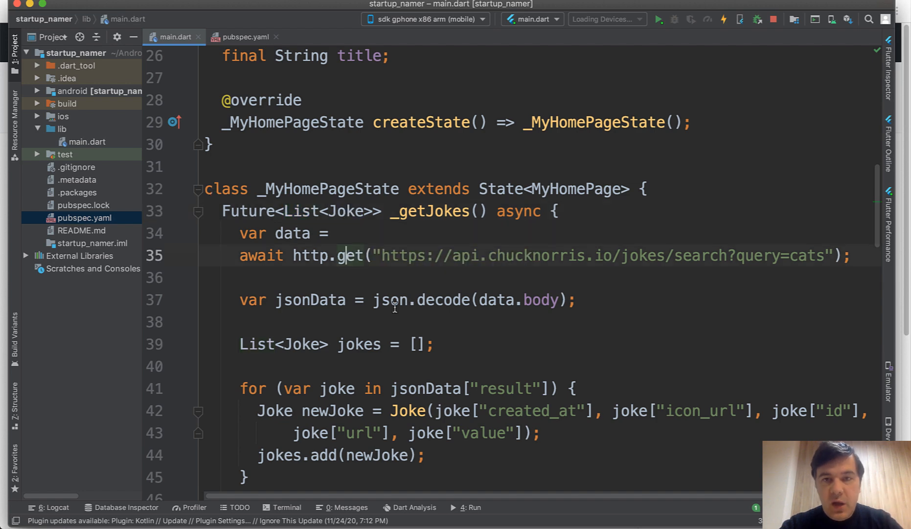
{"action": "double_click", "coordinate": [581, 256]}
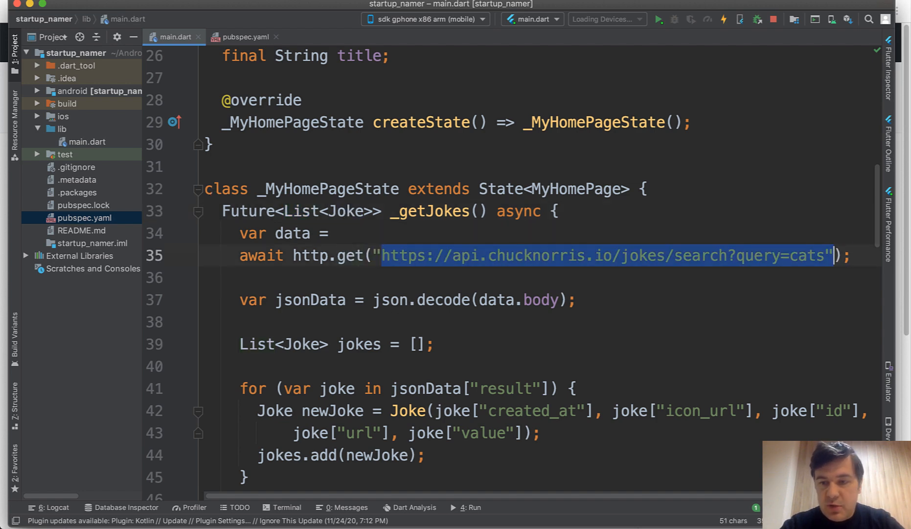
{"action": "left_click", "coordinate": [167, 242]}
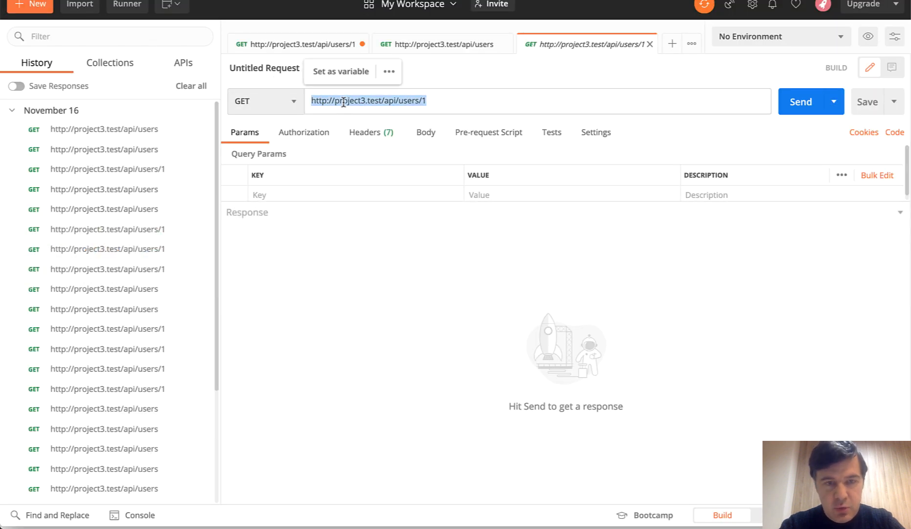
- Replace the old Postman URL with the cats jokes search and scroll the 11-result JSON
{"action": "left_click", "coordinate": [799, 101]}
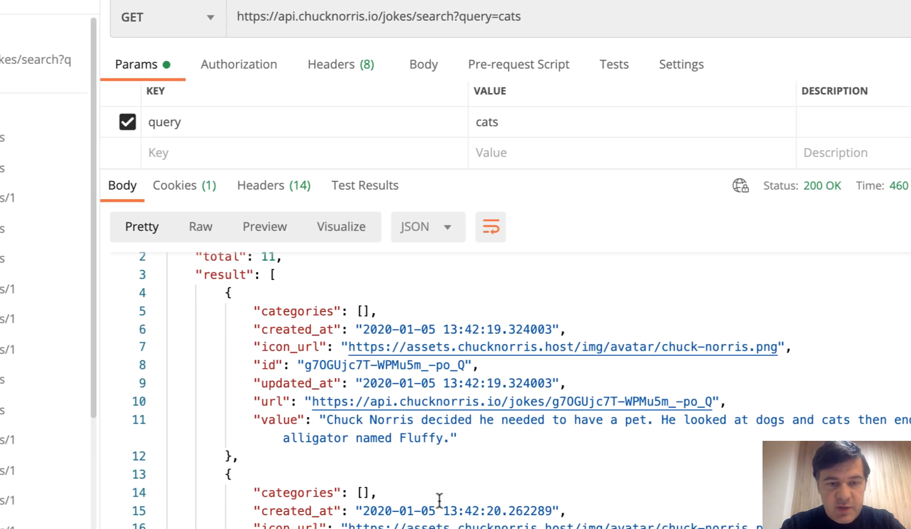
{"action": "scroll", "scroll_direction": "down", "scroll_amount": 3}
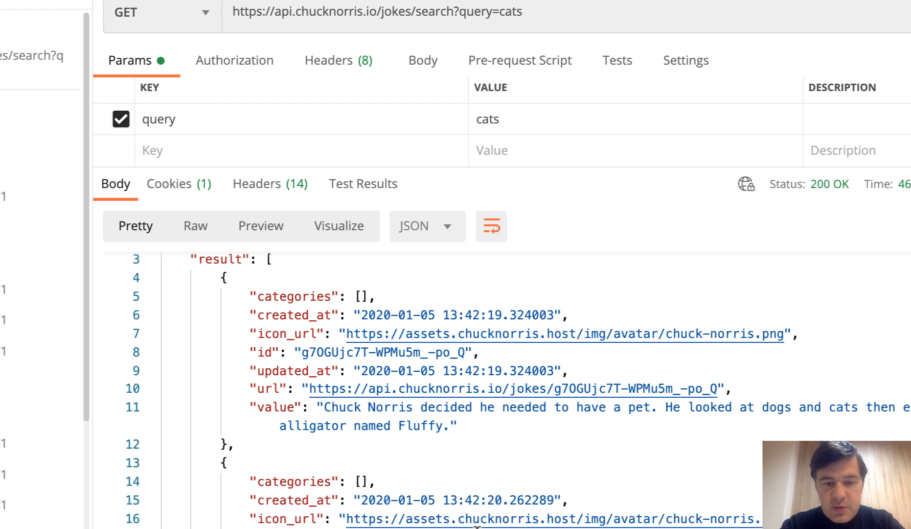
{"action": "scroll", "scroll_direction": "up", "scroll_amount": 3}
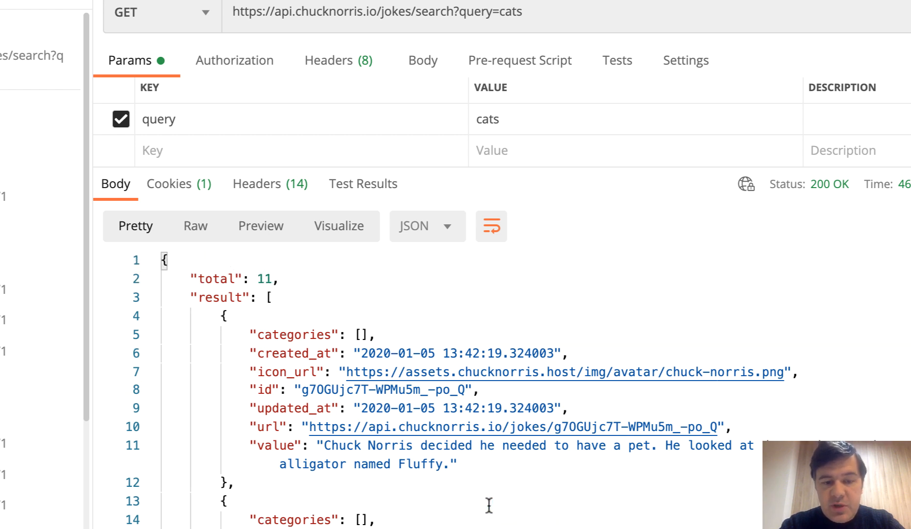
{"action": "mouse_move", "coordinate": [270, 461]}
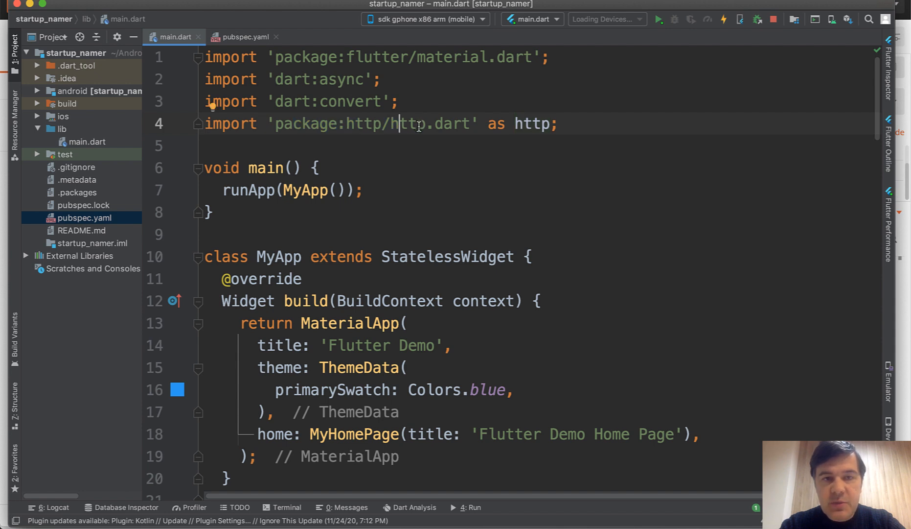
{"action": "mouse_move", "coordinate": [401, 124]}
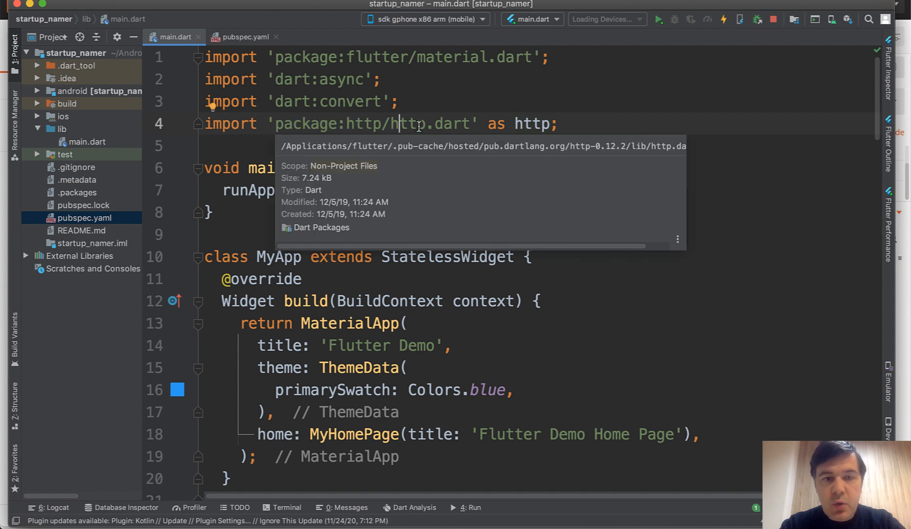
{"action": "left_click", "coordinate": [244, 37]}
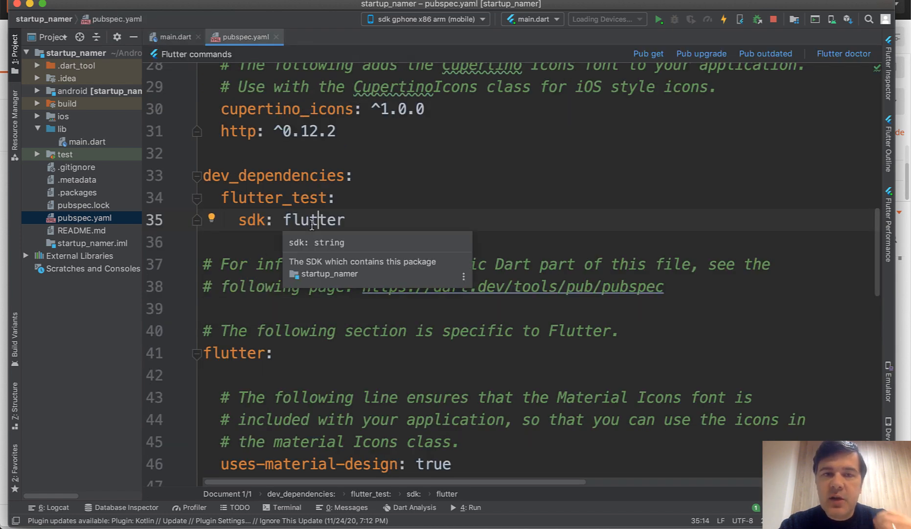
{"action": "mouse_move", "coordinate": [244, 130]}
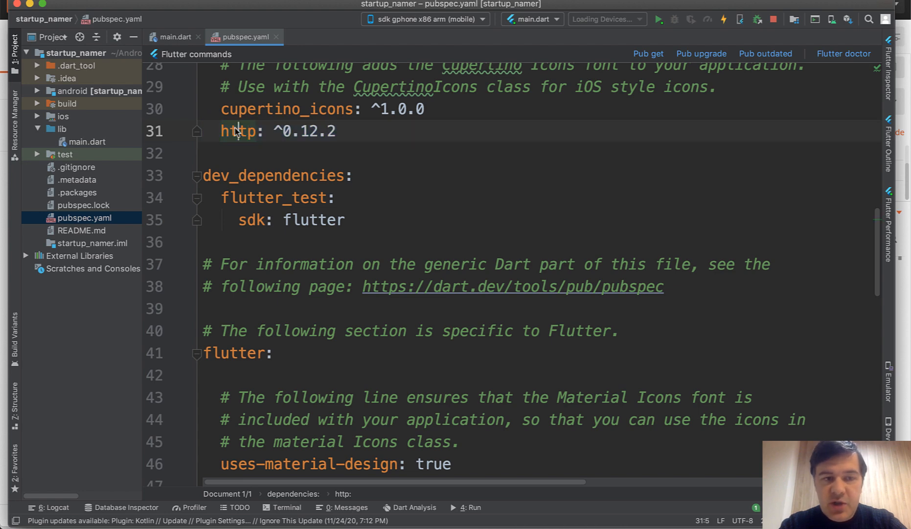
{"action": "left_click", "coordinate": [175, 37]}
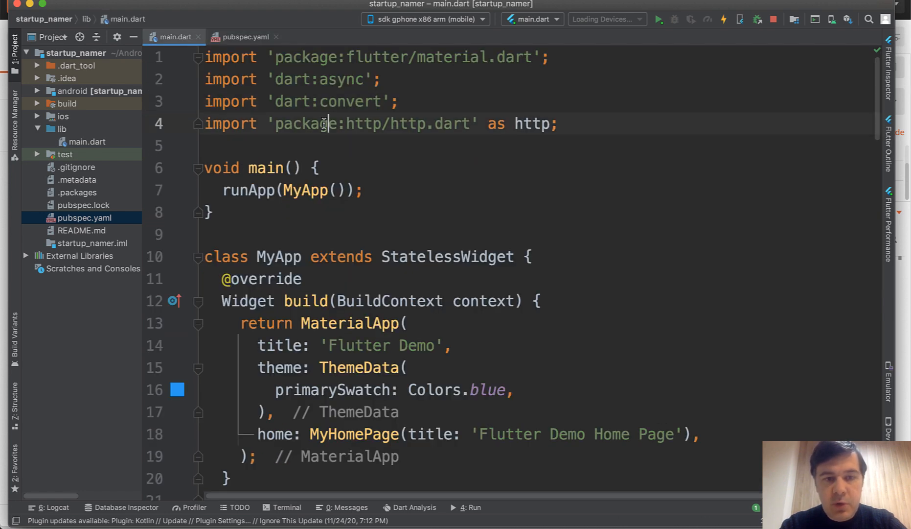
{"action": "scroll", "scroll_direction": "down", "scroll_amount": 3}
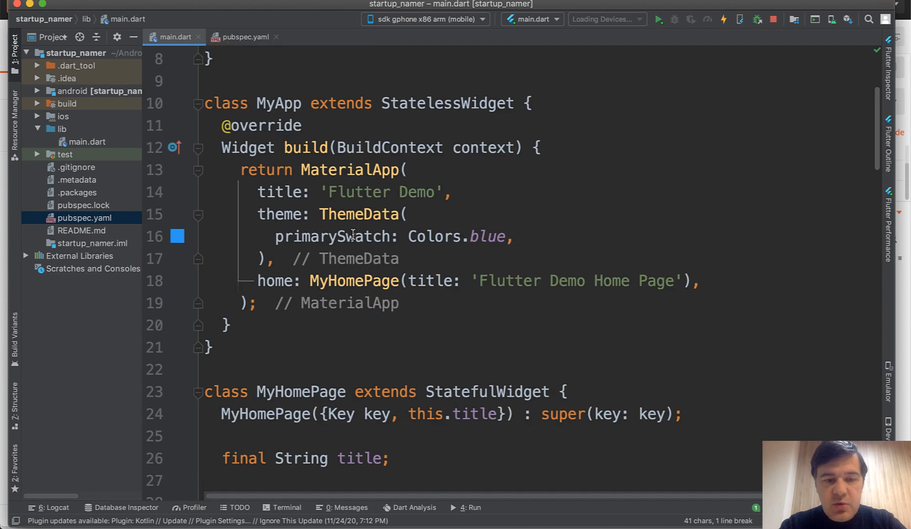
{"action": "scroll", "scroll_direction": "down", "scroll_amount": 3}
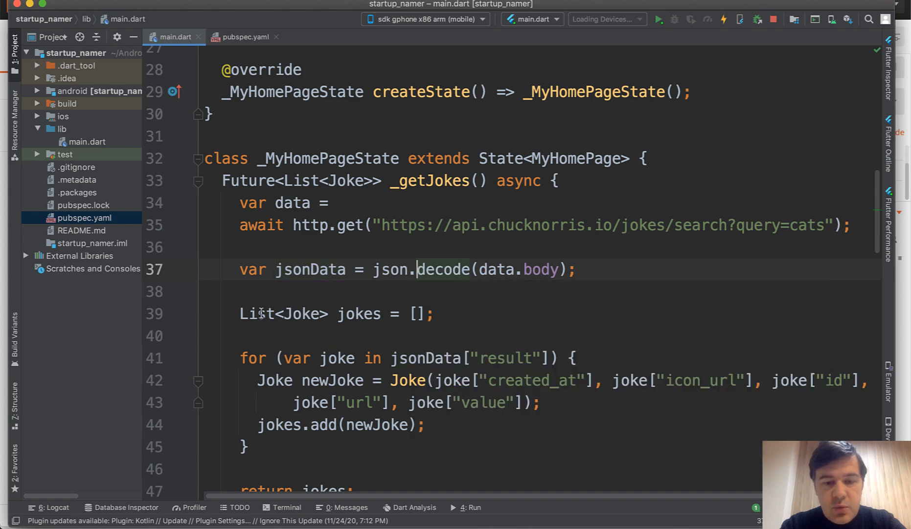
{"action": "scroll", "scroll_direction": "up", "scroll_amount": 3}
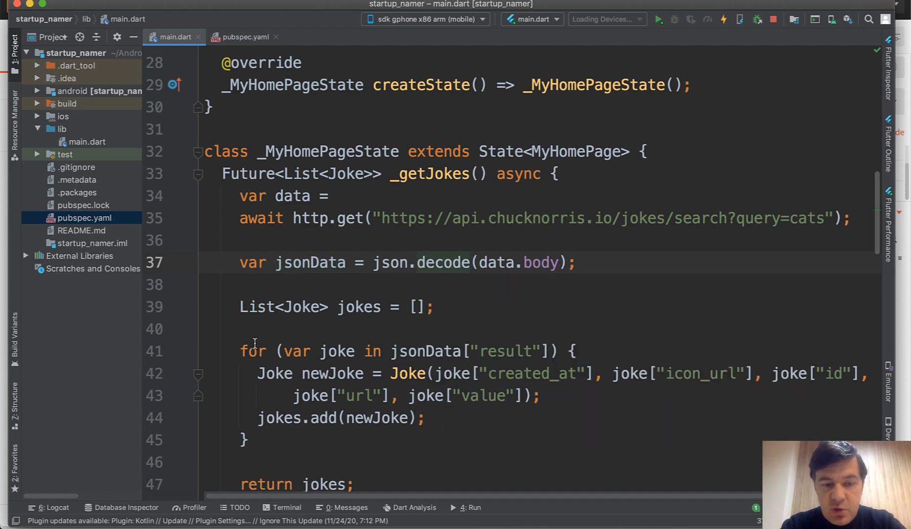
{"action": "scroll", "scroll_direction": "down", "scroll_amount": 3}
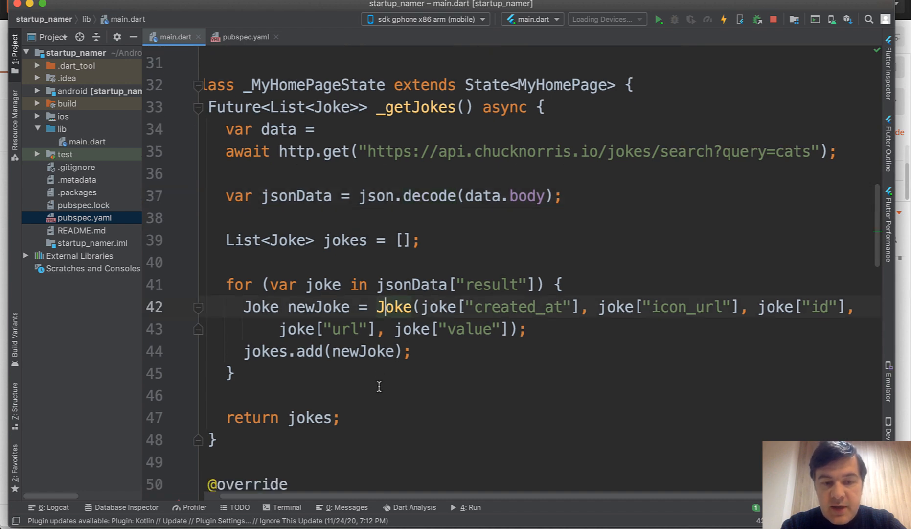
{"action": "scroll", "scroll_direction": "down", "scroll_amount": 3}
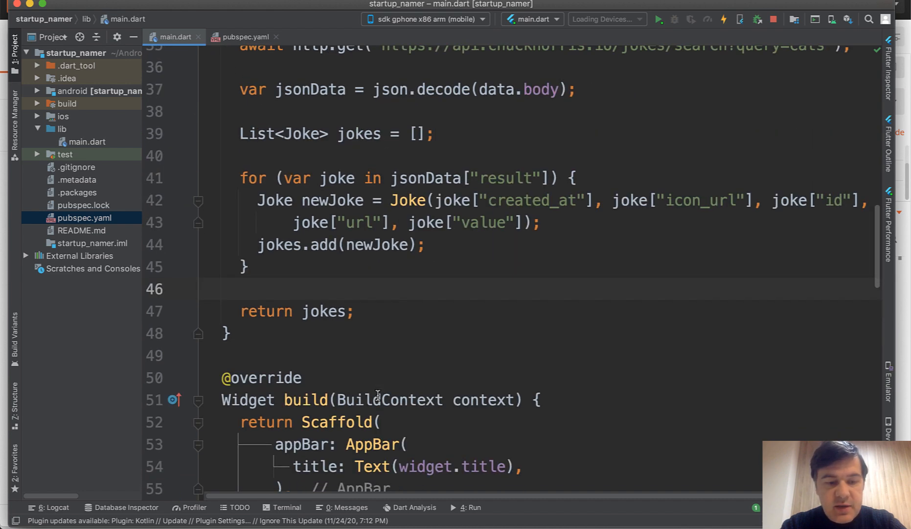
{"action": "scroll", "scroll_direction": "down", "scroll_amount": 3}
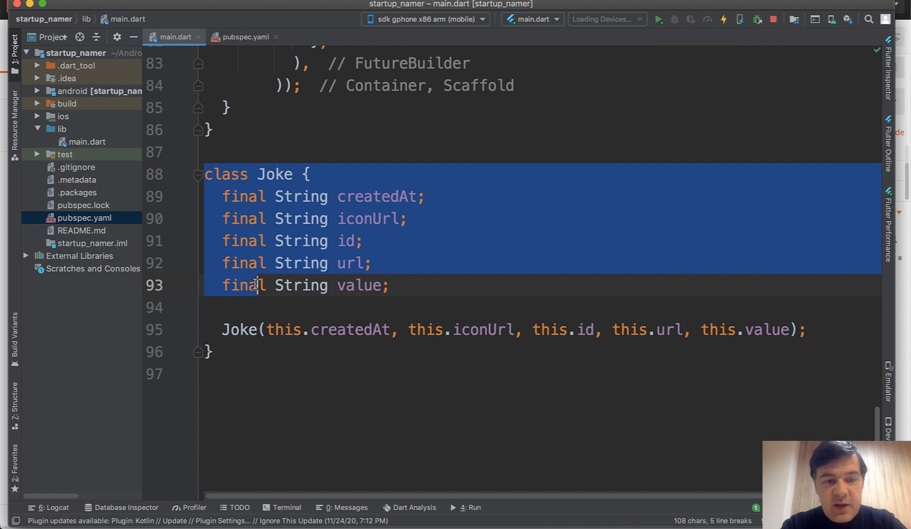
{"action": "left_click", "coordinate": [375, 244]}
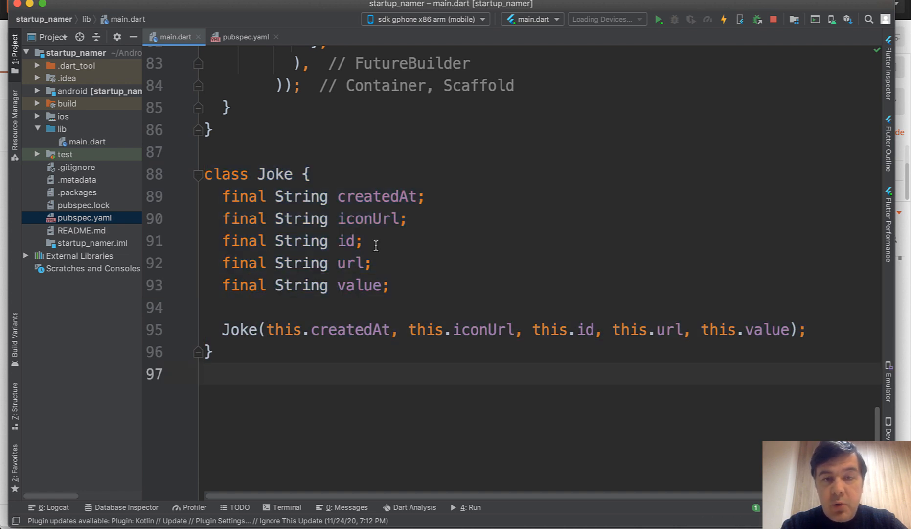
{"action": "mouse_move", "coordinate": [536, 257]}
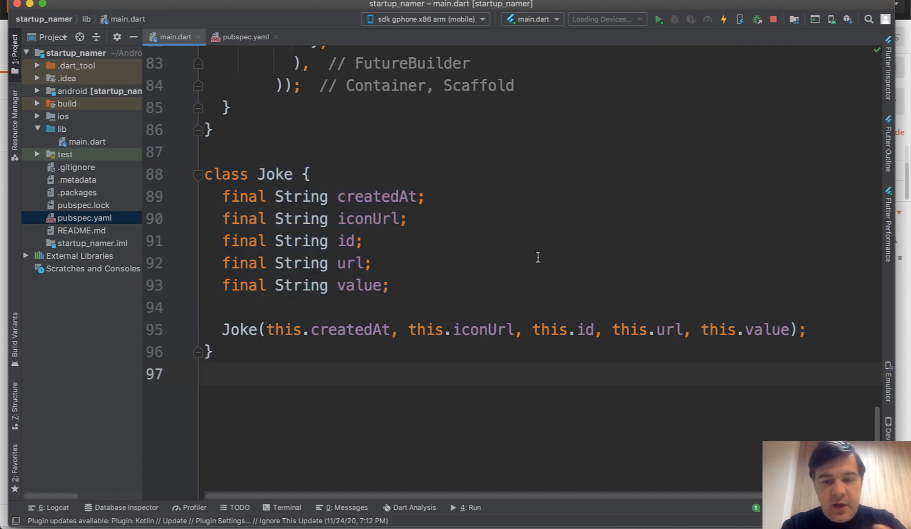
{"action": "scroll", "scroll_direction": "up", "scroll_amount": 3}
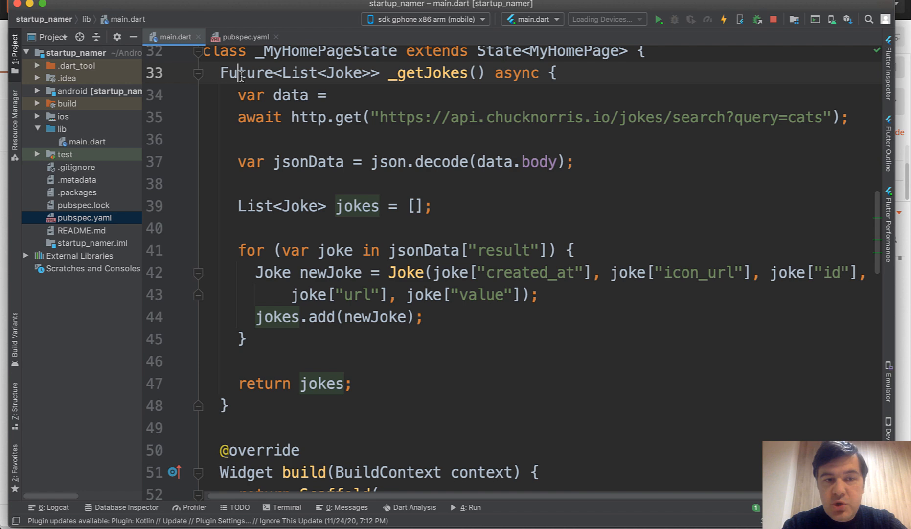
{"action": "scroll", "scroll_direction": "up", "scroll_amount": 3}
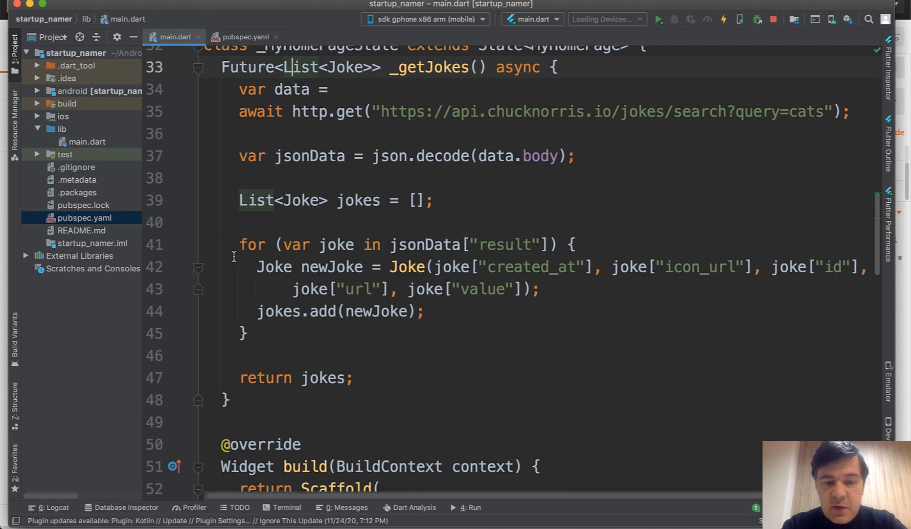
{"action": "scroll", "scroll_direction": "down", "scroll_amount": 3}
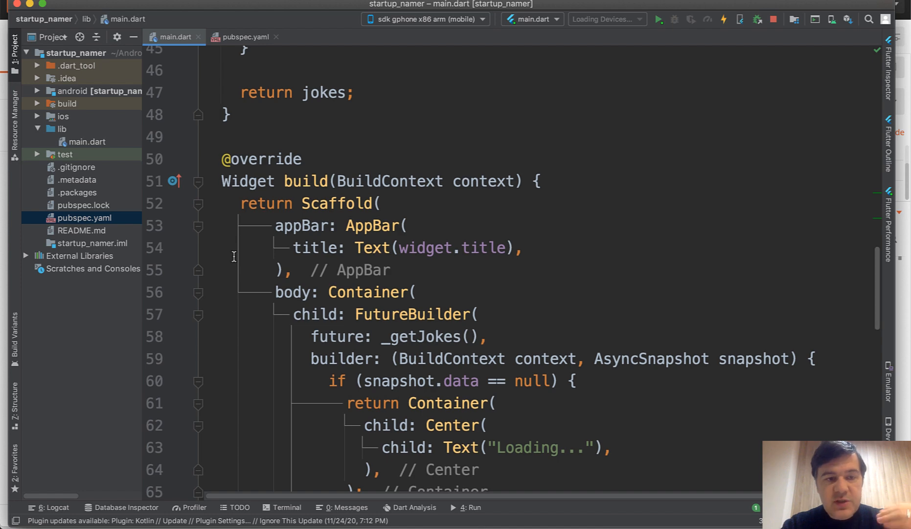
{"action": "scroll", "scroll_direction": "up", "scroll_amount": 3}
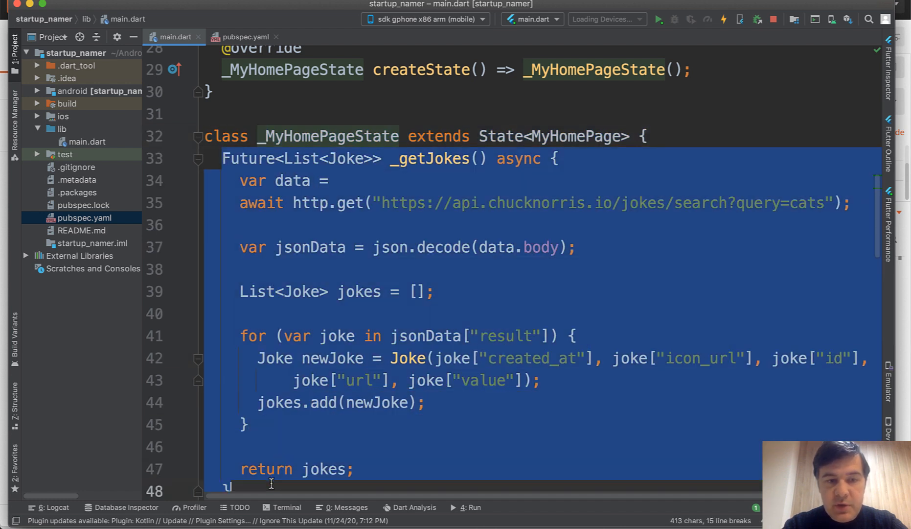
{"action": "scroll", "scroll_direction": "down", "scroll_amount": 3}
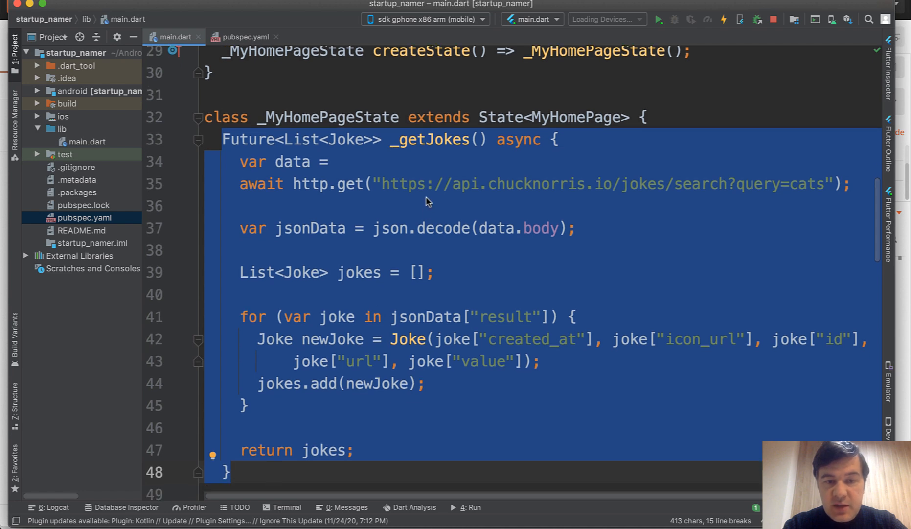
{"action": "scroll", "scroll_direction": "down", "scroll_amount": 3}
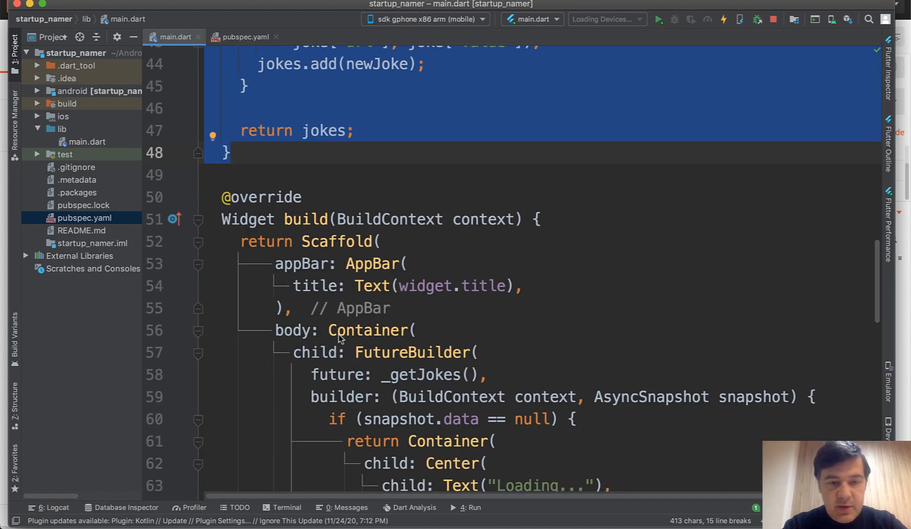
{"action": "left_click", "coordinate": [383, 240]}
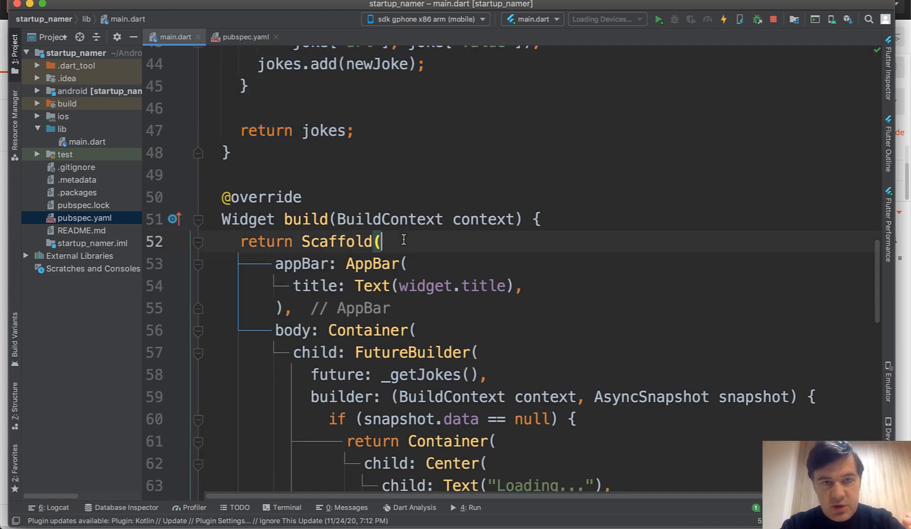
{"action": "scroll", "scroll_direction": "down", "scroll_amount": 3}
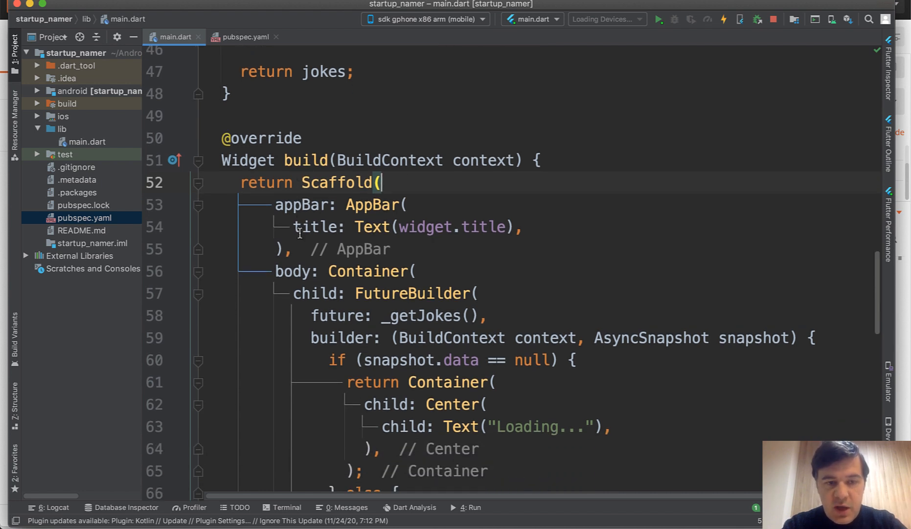
{"action": "double_click", "coordinate": [377, 189]}
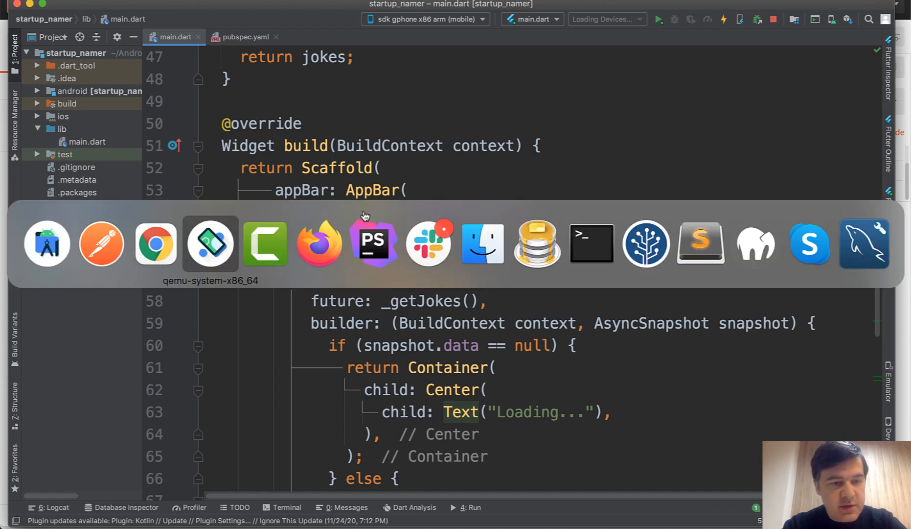
{"action": "left_click", "coordinate": [211, 243]}
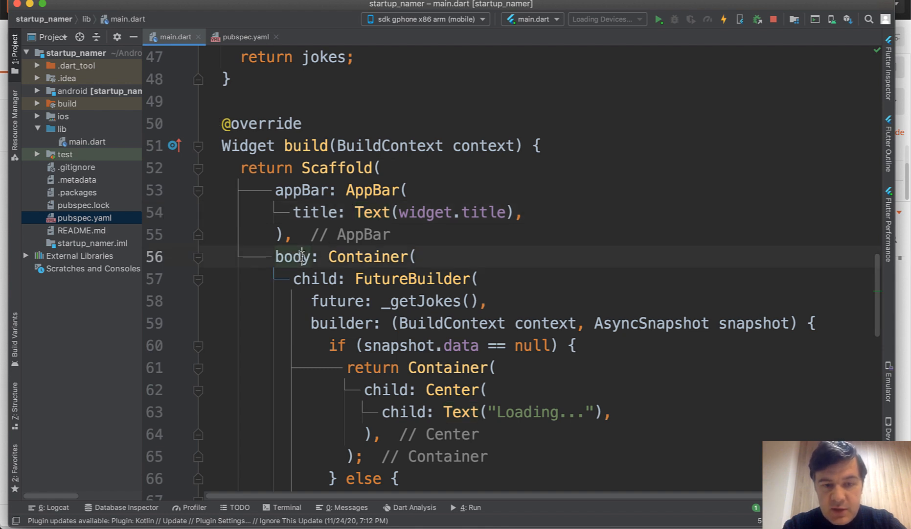
{"action": "scroll", "scroll_direction": "down", "scroll_amount": 3}
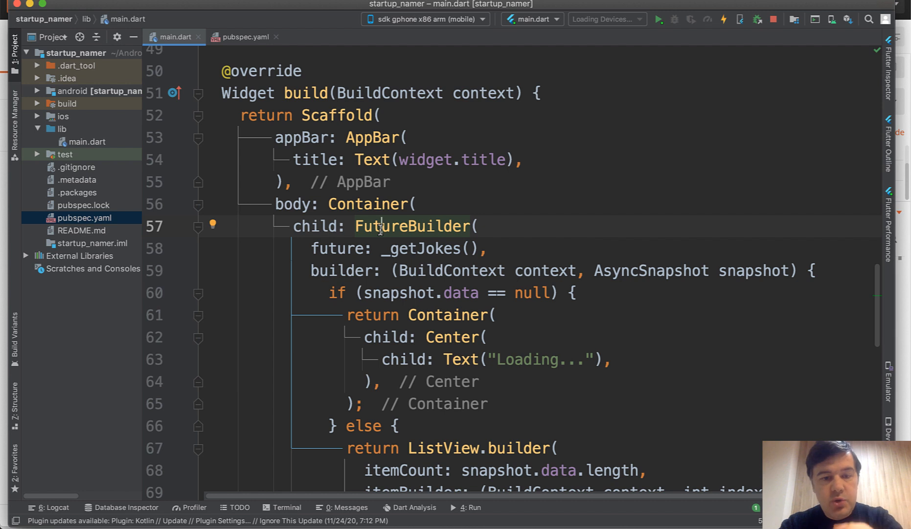
{"action": "left_click", "coordinate": [486, 248]}
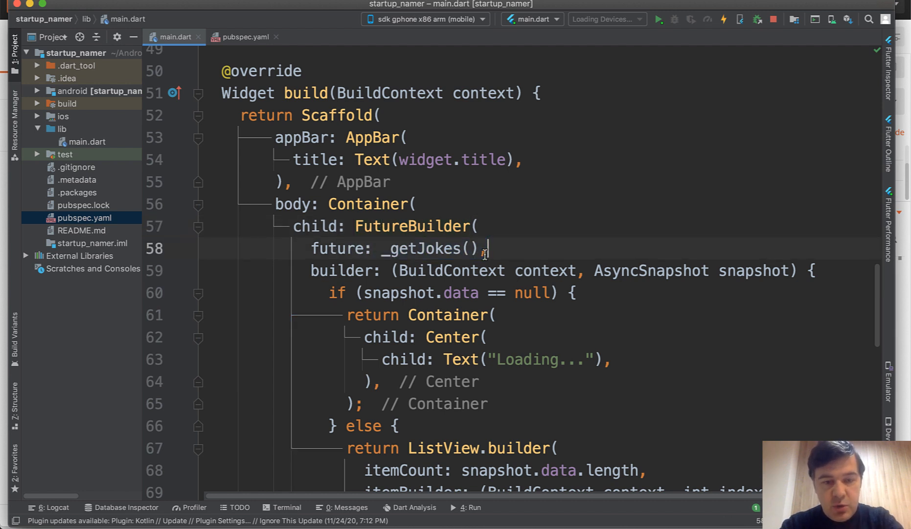
{"action": "left_click", "coordinate": [367, 270]}
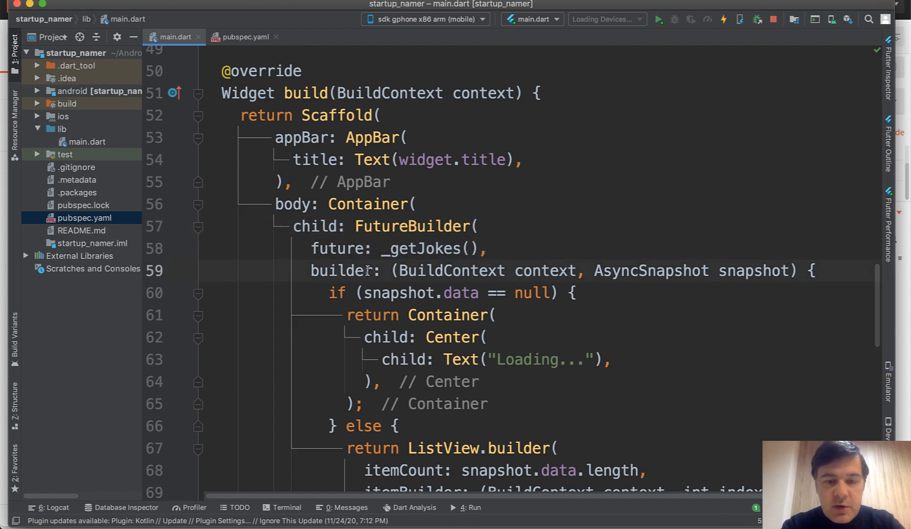
{"action": "scroll", "scroll_direction": "down", "scroll_amount": 3}
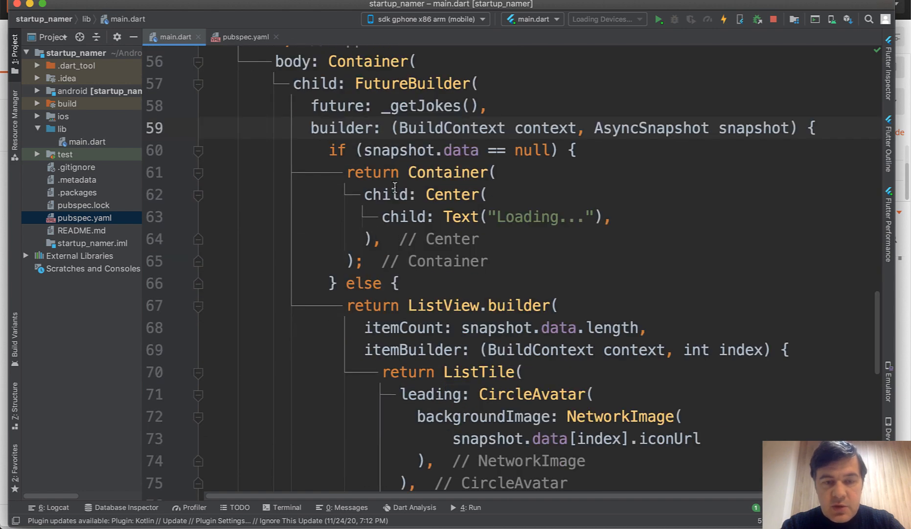
{"action": "left_click", "coordinate": [425, 217]}
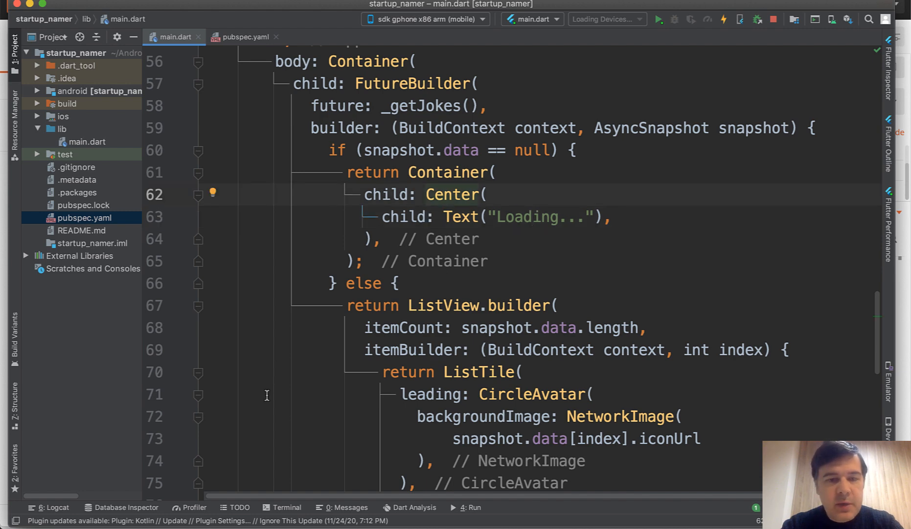
{"action": "scroll", "scroll_direction": "down", "scroll_amount": 3}
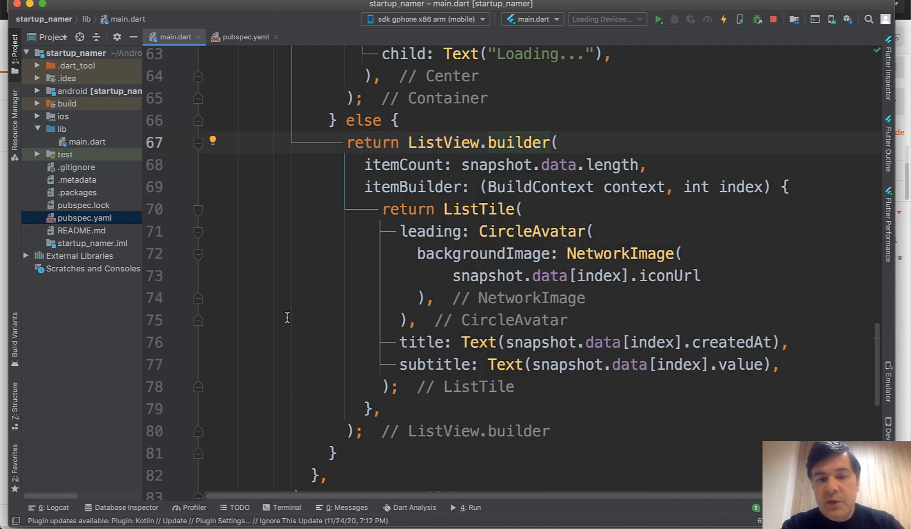
{"action": "left_click", "coordinate": [412, 164]}
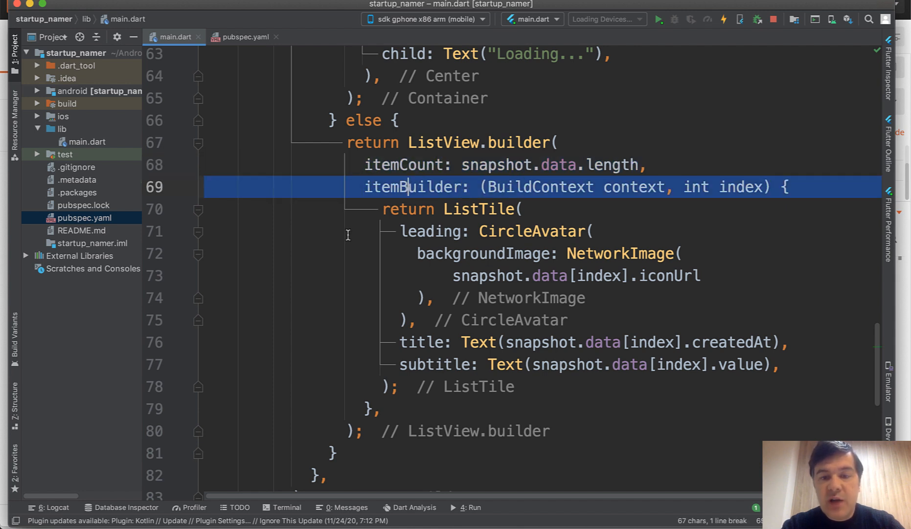
{"action": "left_click", "coordinate": [514, 231]}
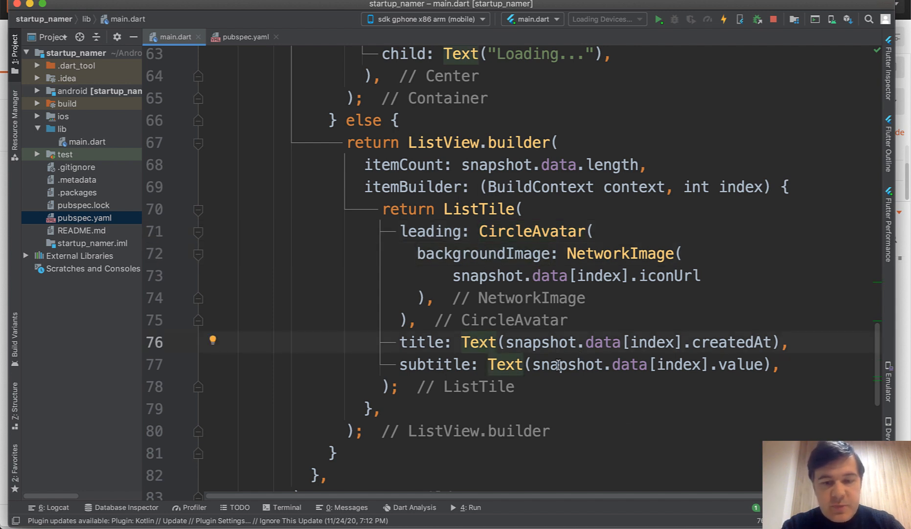
{"action": "left_click", "coordinate": [648, 342]}
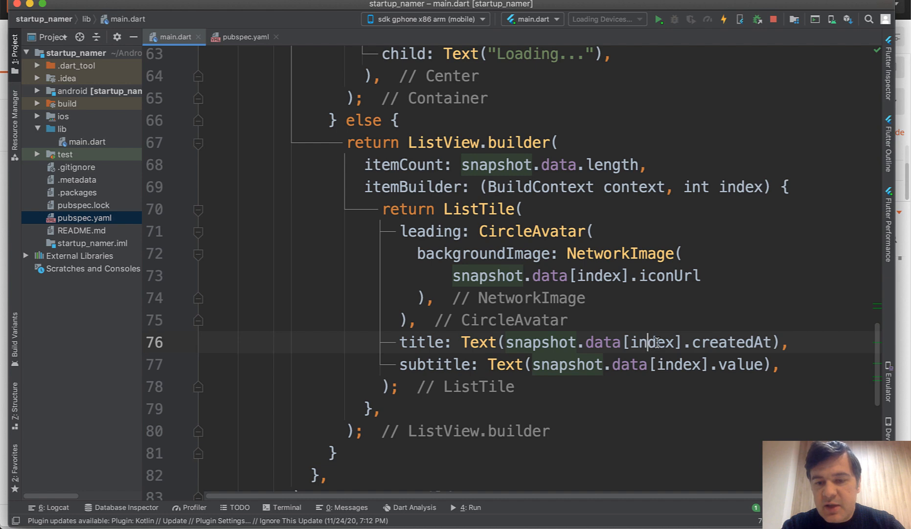
{"action": "double_click", "coordinate": [731, 342]}
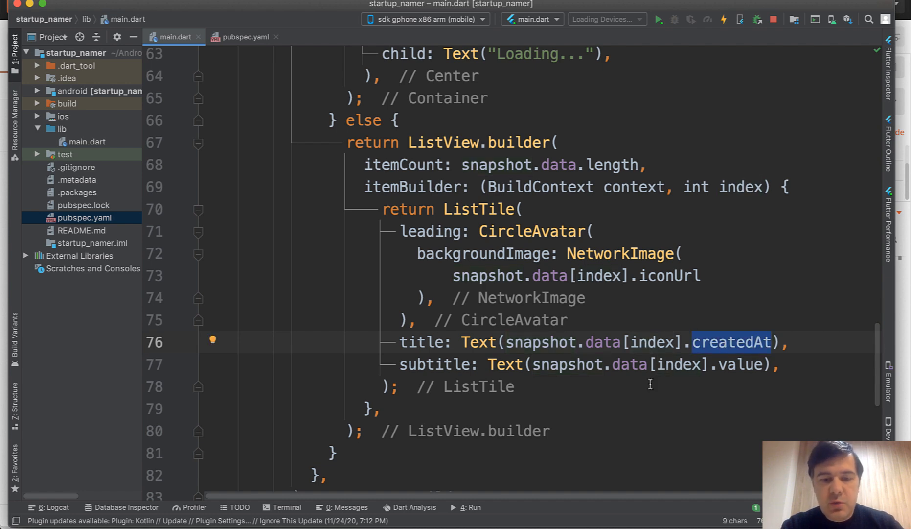
{"action": "scroll", "scroll_direction": "down", "scroll_amount": 3}
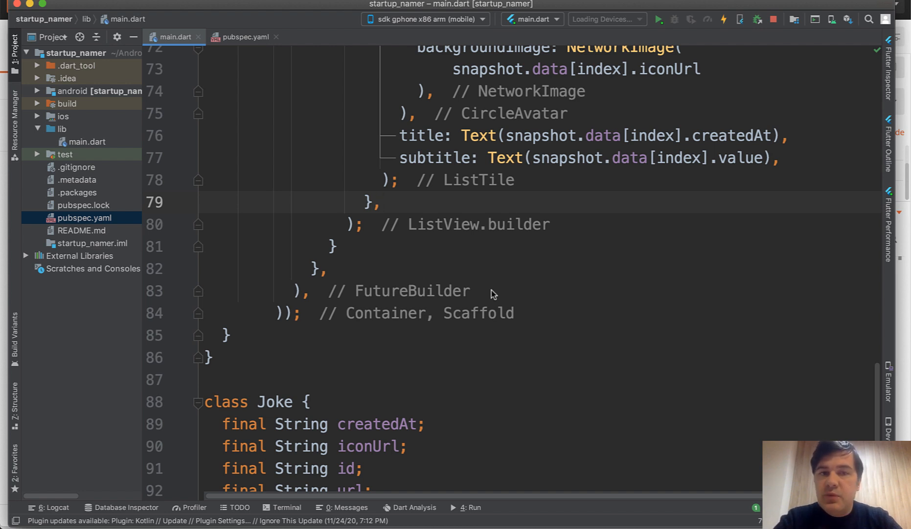
{"action": "left_click", "coordinate": [381, 202]}
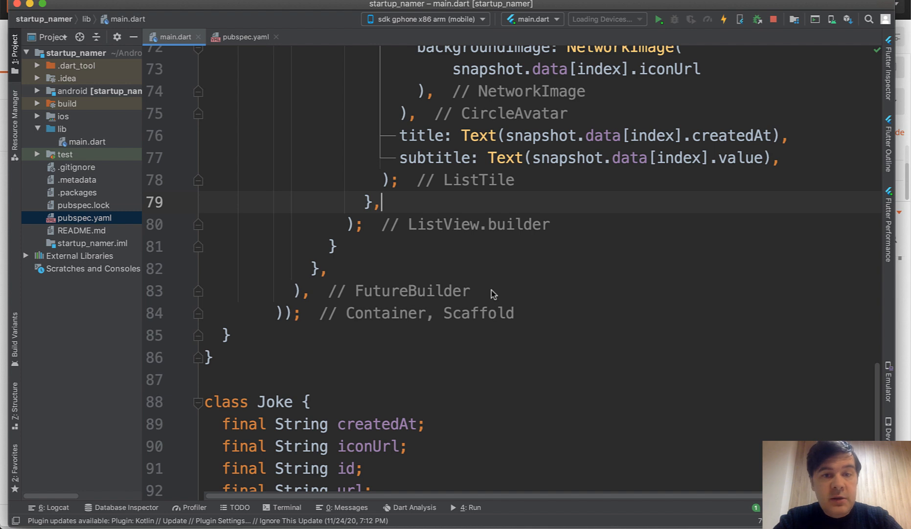